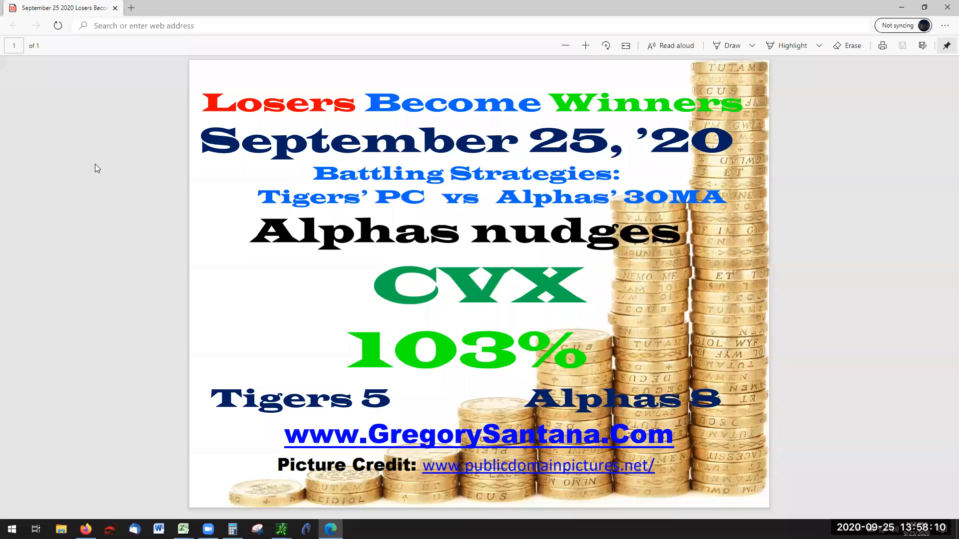
{"action": "mouse_move", "coordinate": [238, 254]}
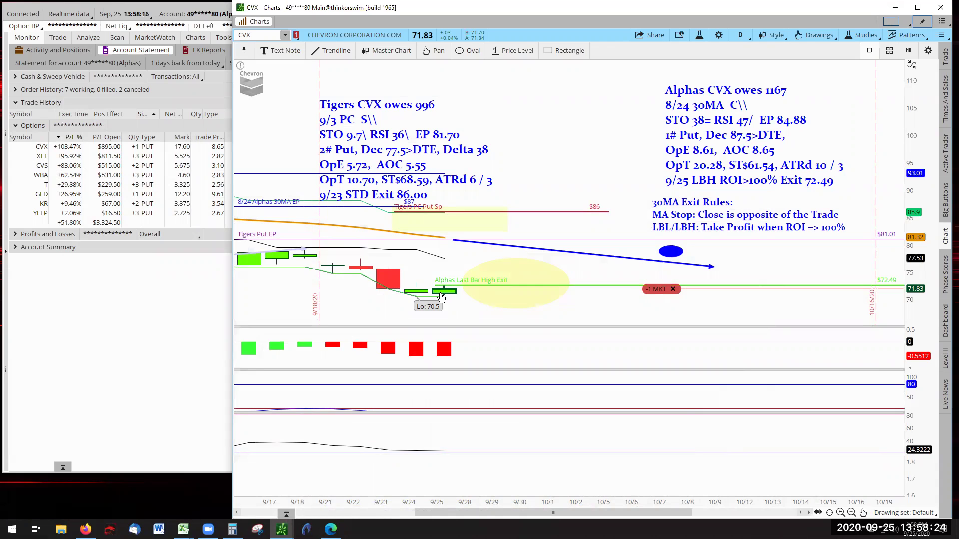
{"action": "mouse_move", "coordinate": [422, 300]}
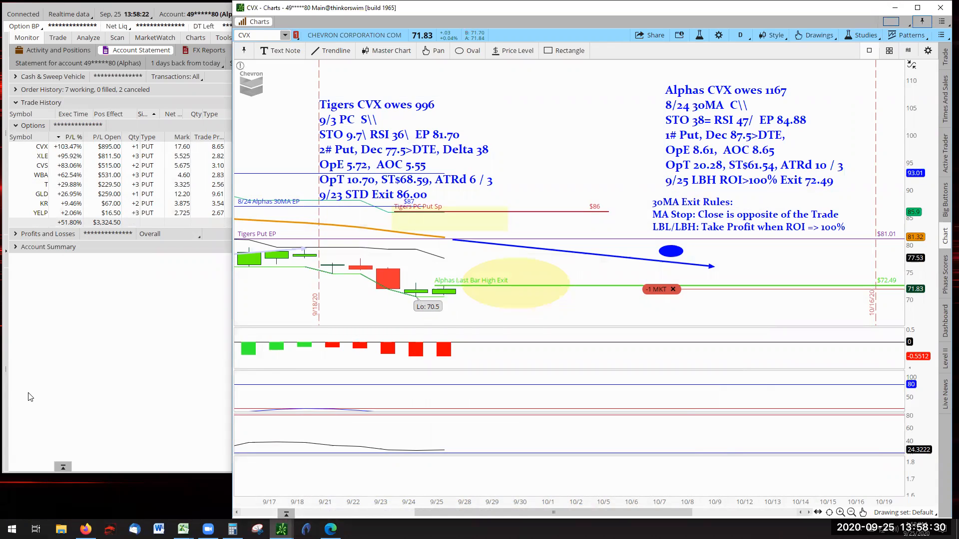
{"action": "mouse_move", "coordinate": [138, 338]}
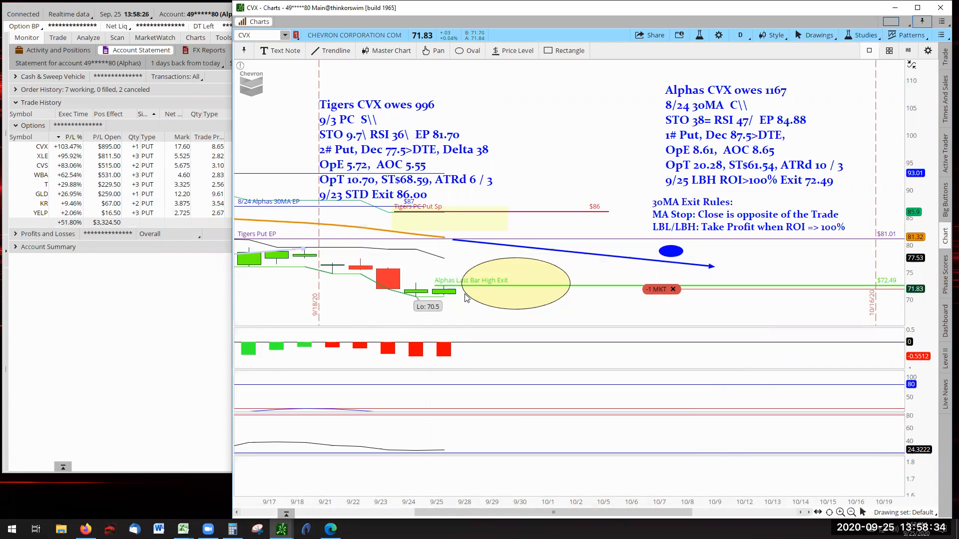
{"action": "mouse_move", "coordinate": [466, 293]}
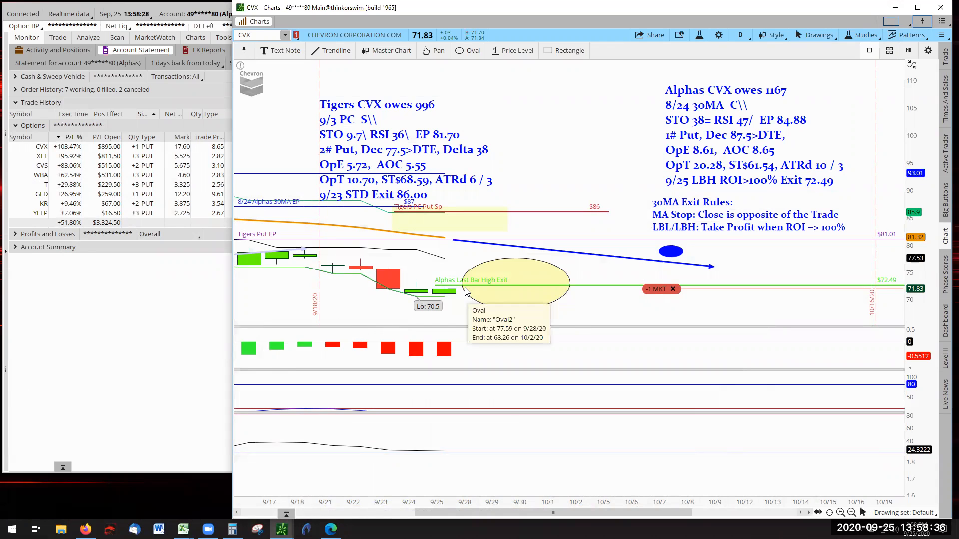
{"action": "mouse_move", "coordinate": [465, 288]}
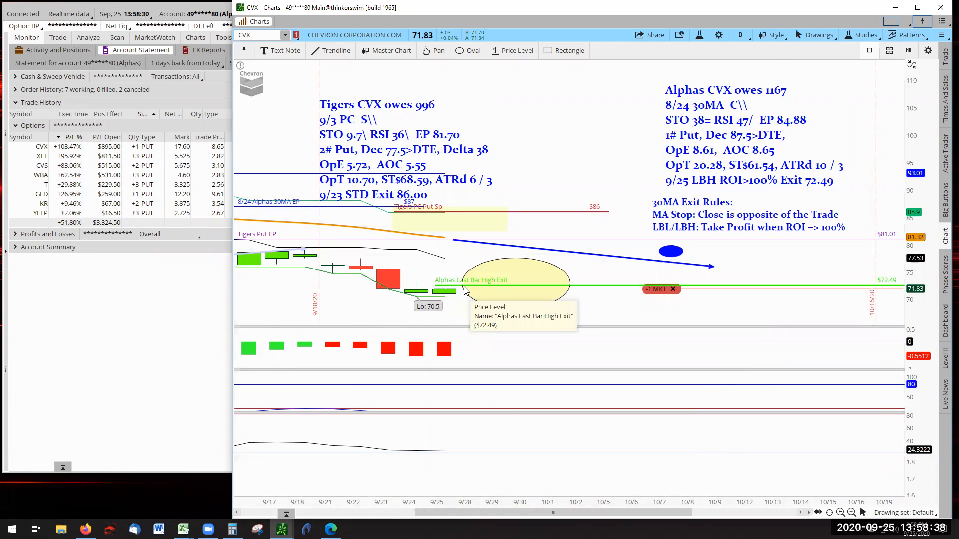
{"action": "mouse_move", "coordinate": [127, 183]}
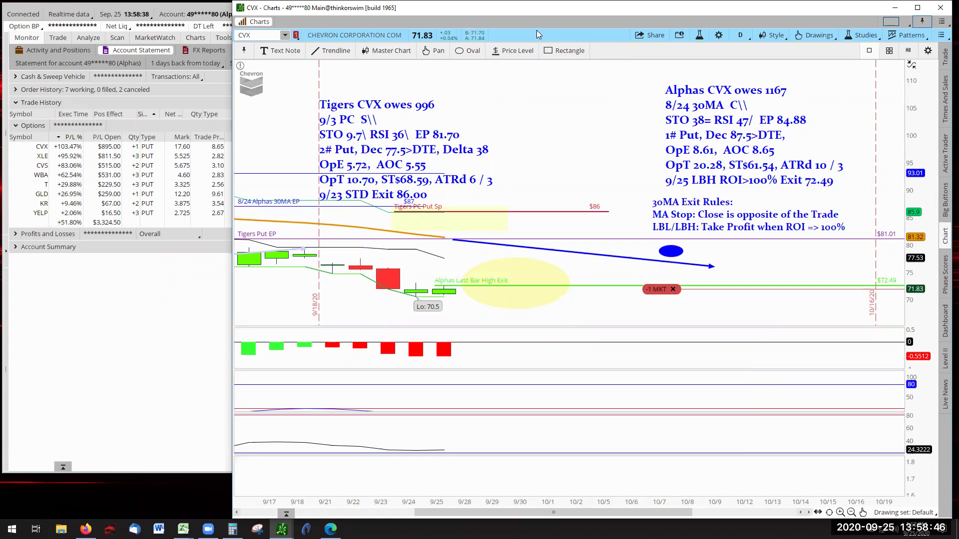
{"action": "mouse_move", "coordinate": [135, 355]}
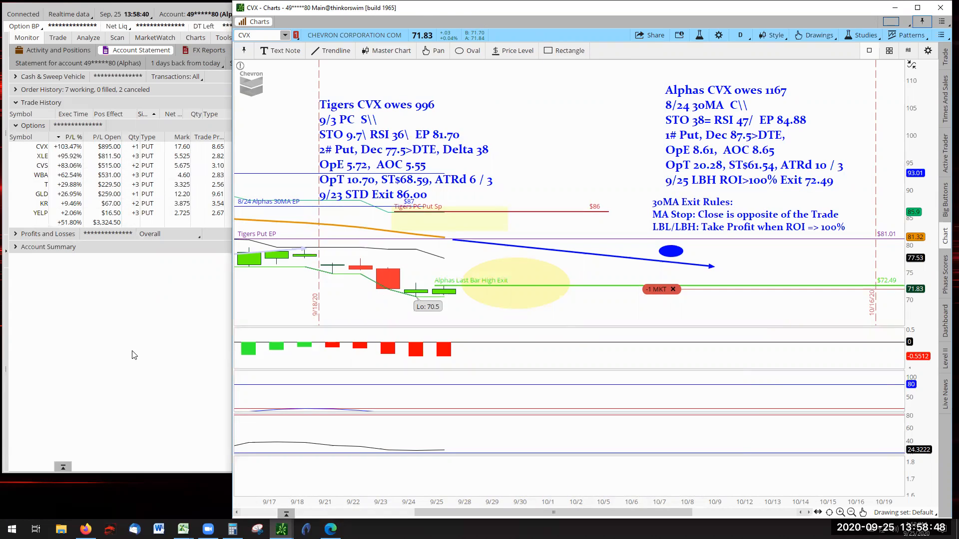
{"action": "mouse_move", "coordinate": [237, 210]}
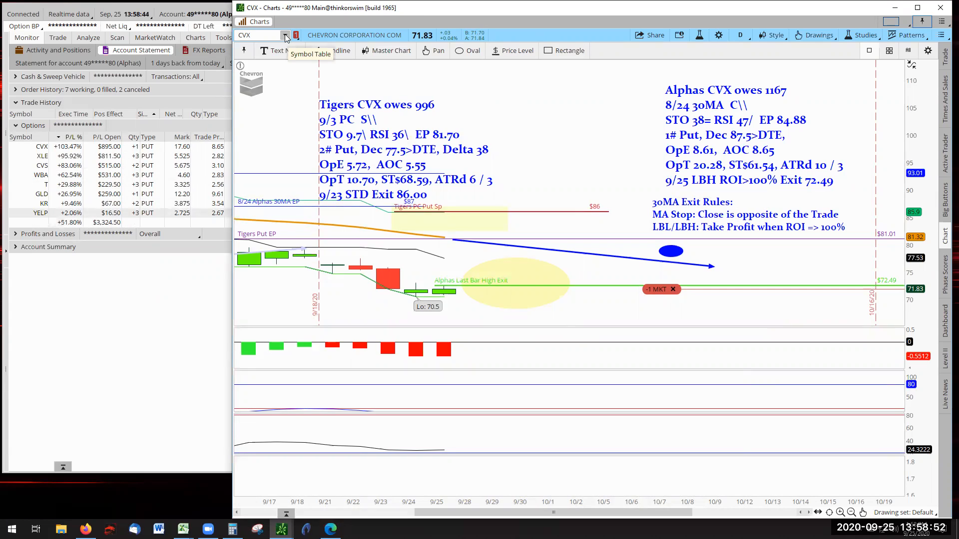
Load XLE from the Positions list to review its Alphas notes (9/25 STD exit at 36.55)
{"action": "left_click", "coordinate": [284, 34]}
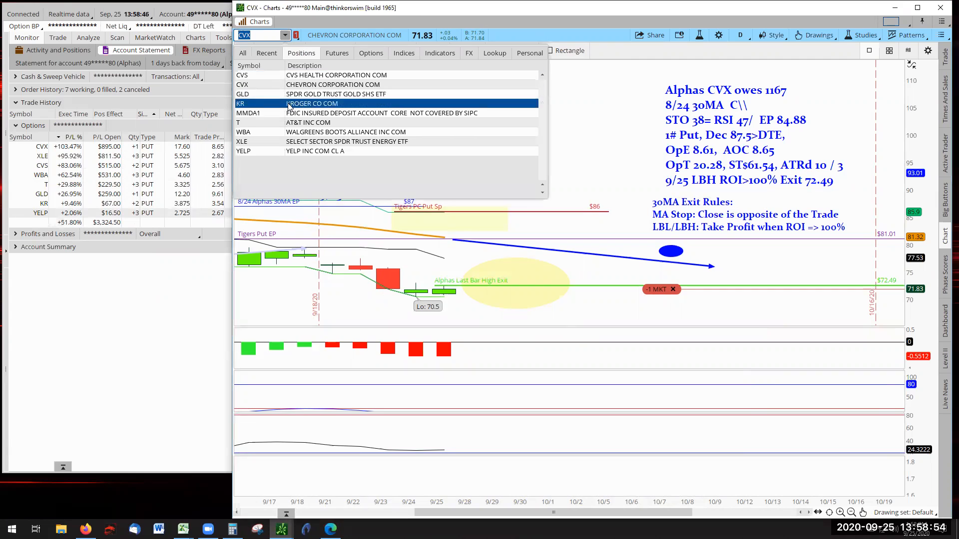
{"action": "left_click", "coordinate": [242, 142]}
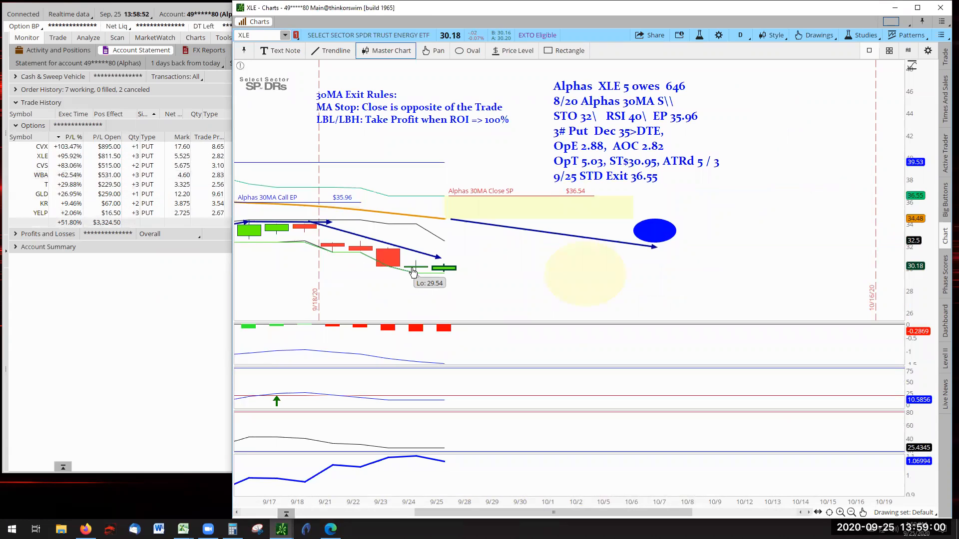
{"action": "mouse_move", "coordinate": [517, 270]}
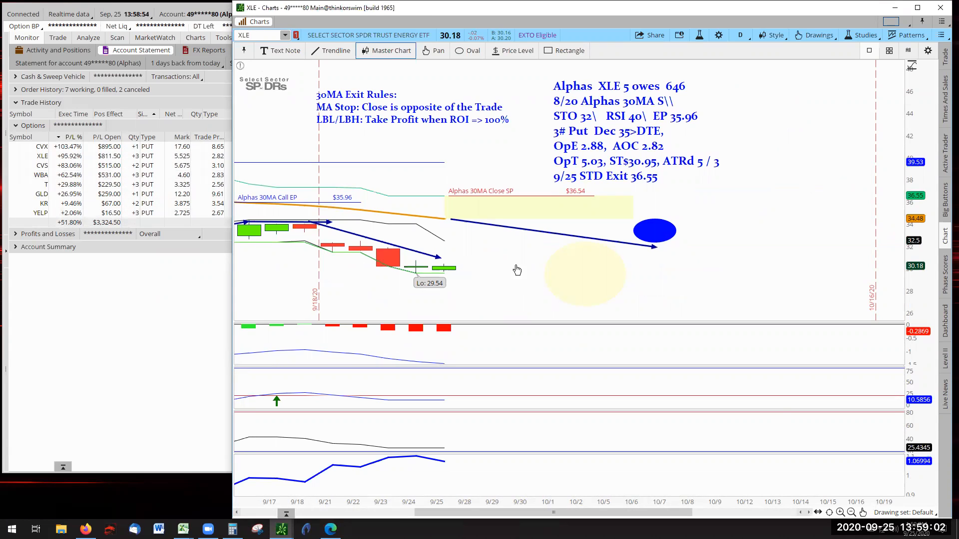
{"action": "mouse_move", "coordinate": [802, 194]}
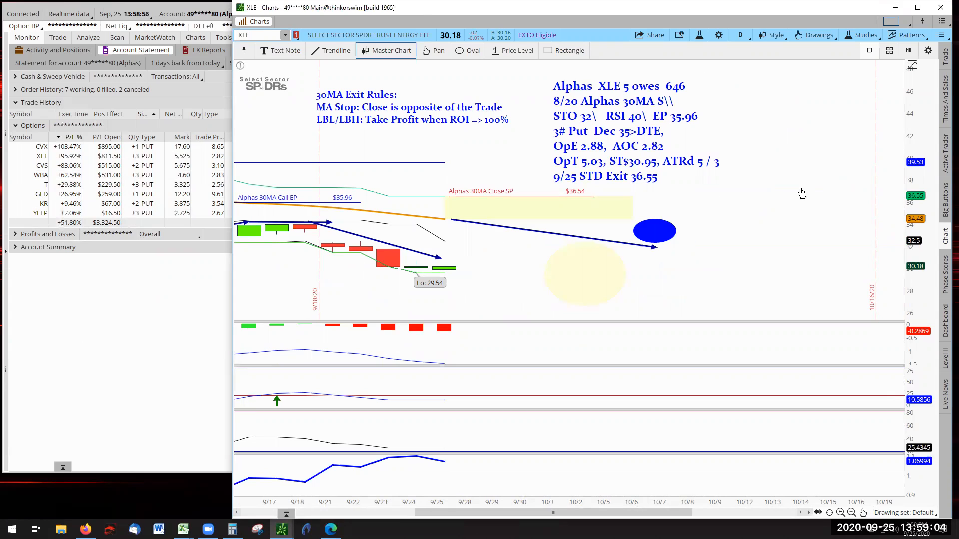
{"action": "mouse_move", "coordinate": [771, 242]}
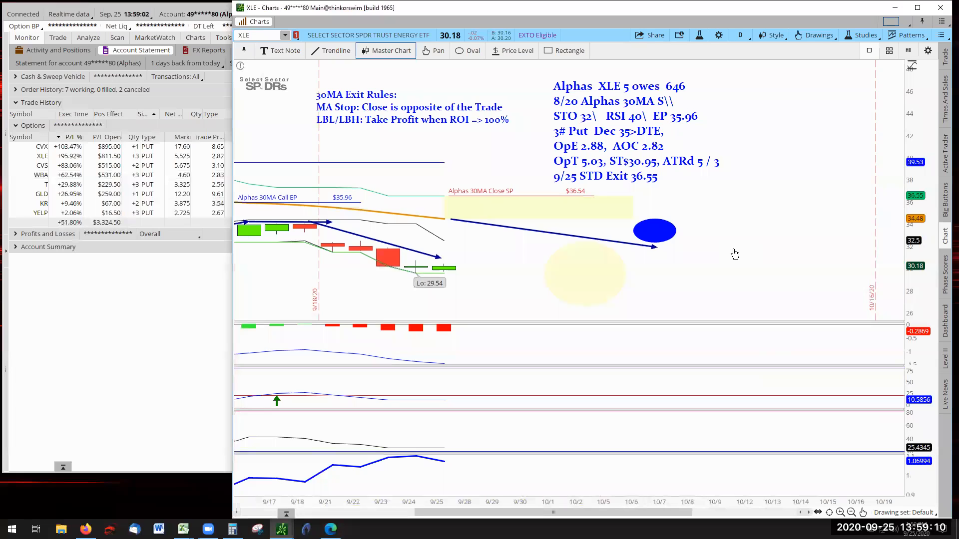
{"action": "mouse_move", "coordinate": [706, 299]}
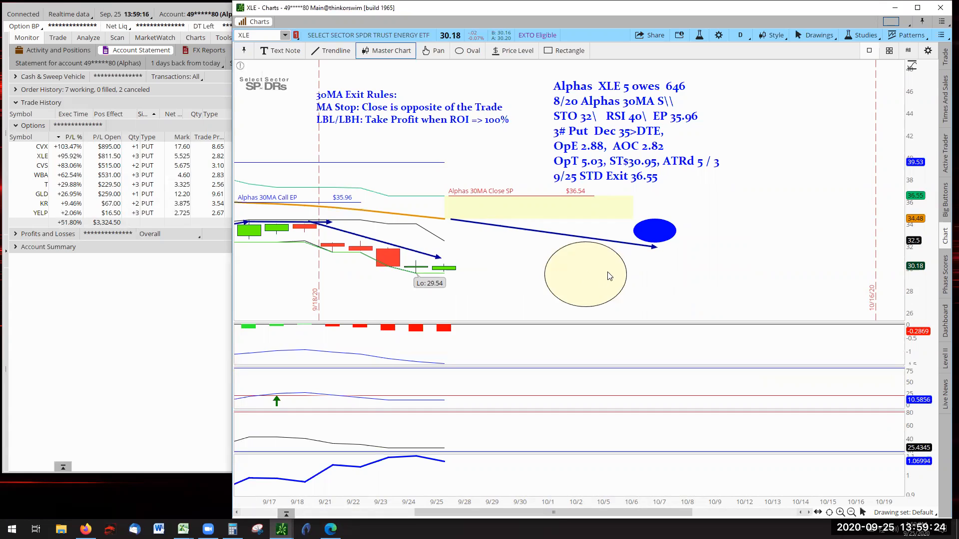
{"action": "mouse_move", "coordinate": [523, 245]}
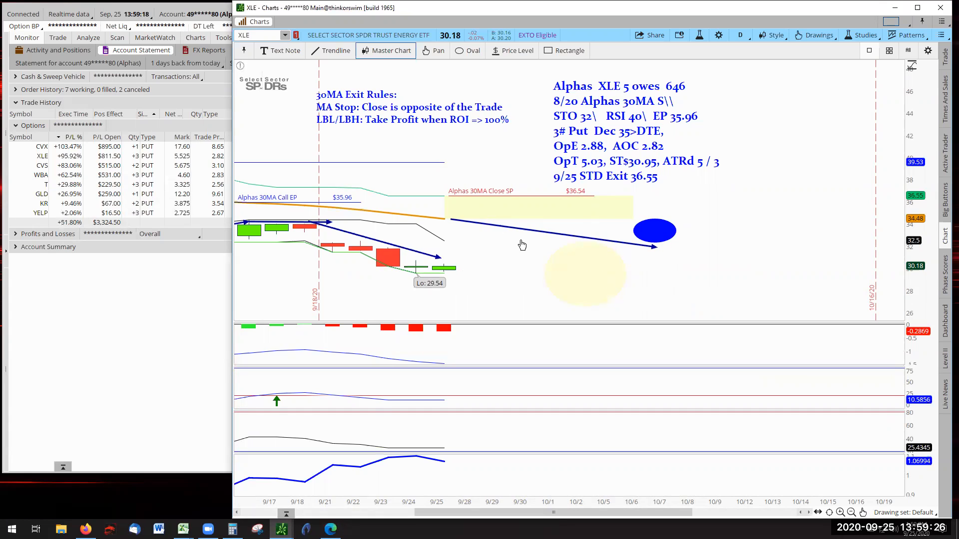
{"action": "mouse_move", "coordinate": [562, 225]}
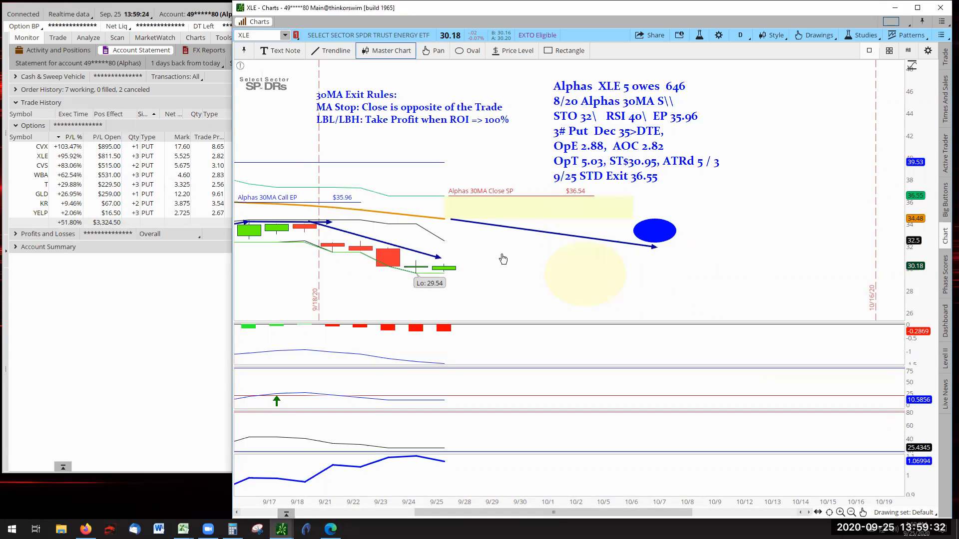
{"action": "mouse_move", "coordinate": [370, 196]}
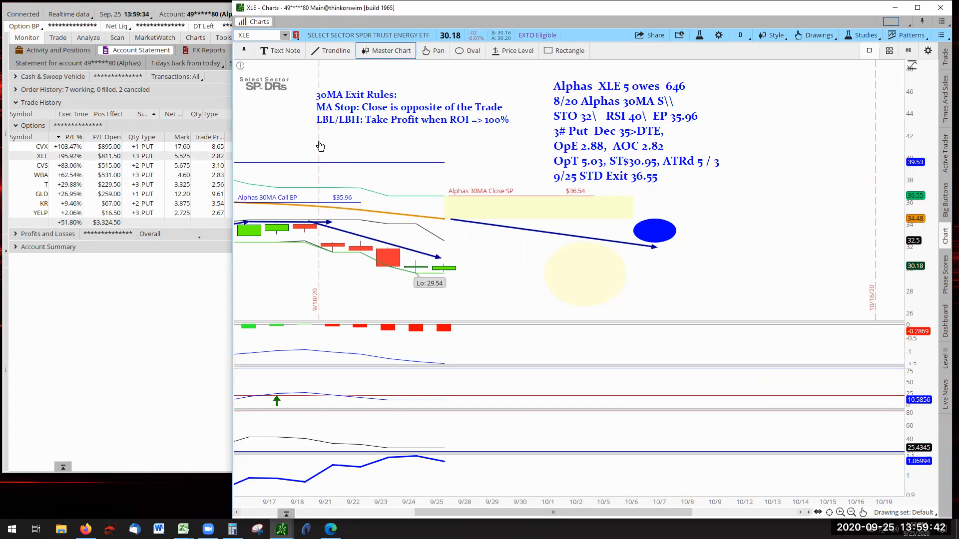
{"action": "mouse_move", "coordinate": [278, 122]}
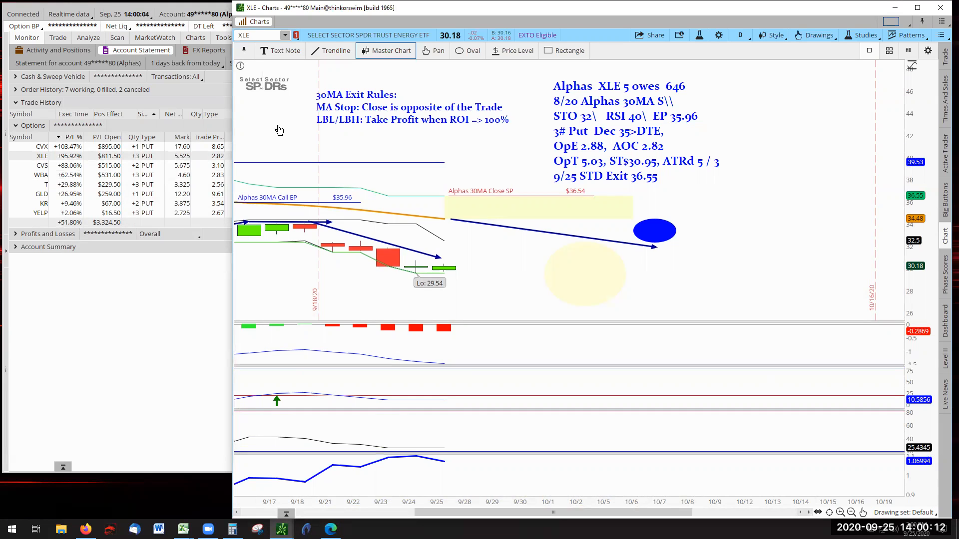
{"action": "mouse_move", "coordinate": [146, 309]}
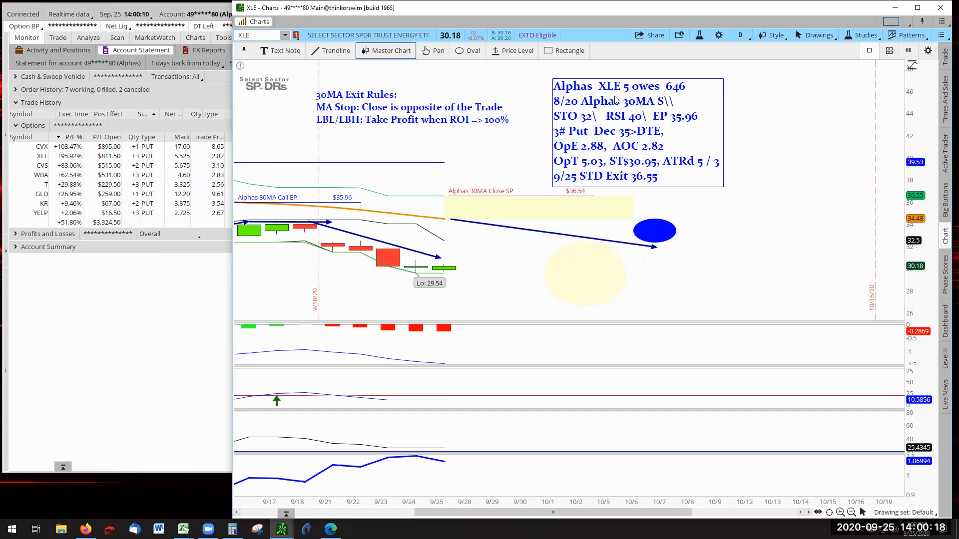
{"action": "mouse_move", "coordinate": [670, 97]}
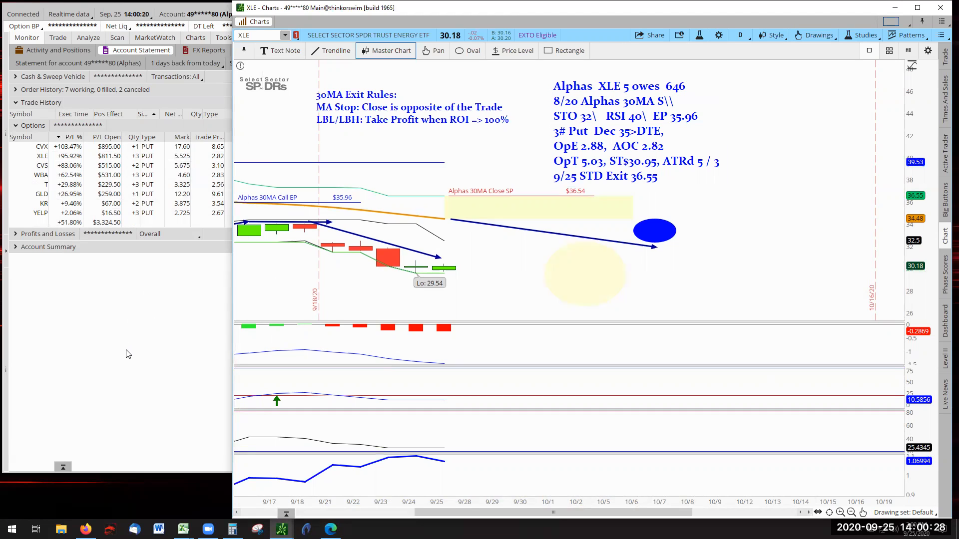
{"action": "mouse_move", "coordinate": [136, 338]}
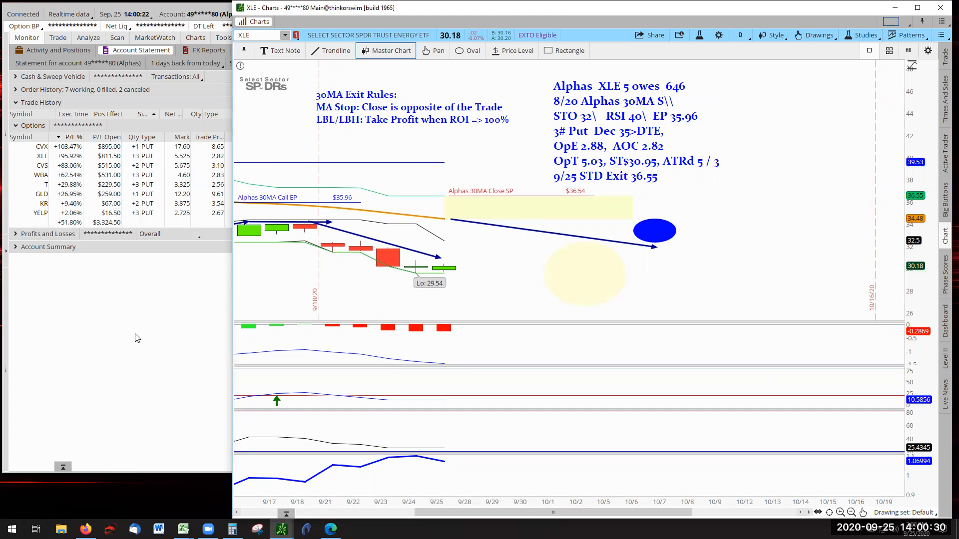
{"action": "mouse_move", "coordinate": [102, 378]}
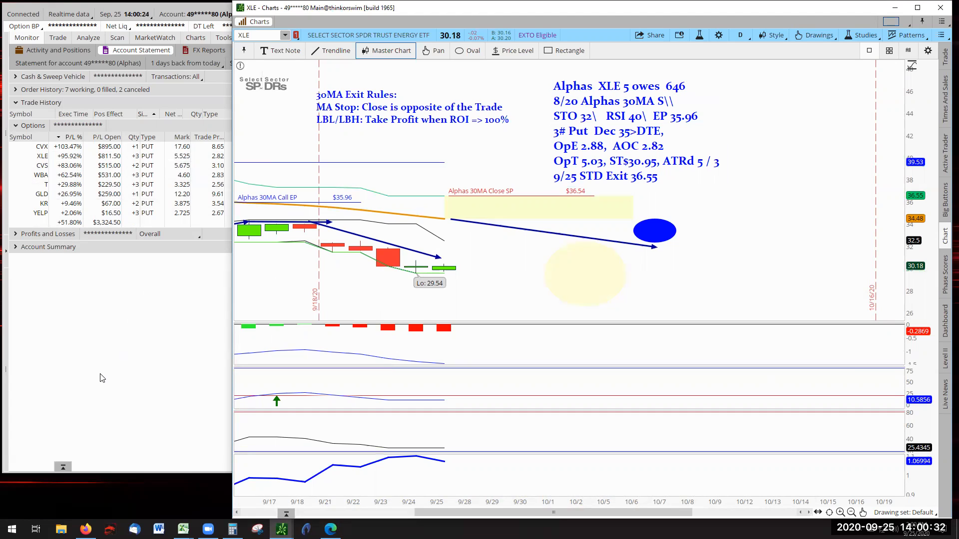
{"action": "mouse_move", "coordinate": [147, 362]}
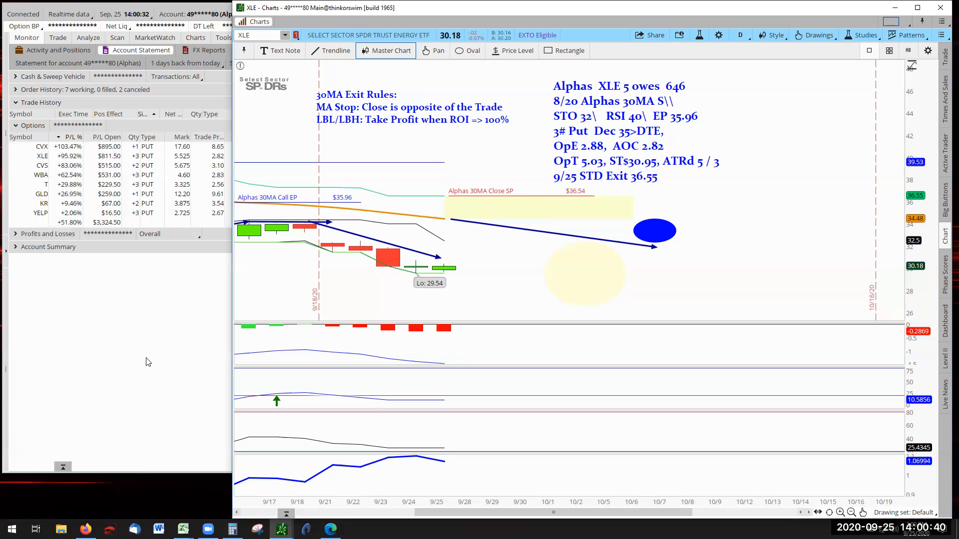
{"action": "mouse_move", "coordinate": [141, 306]}
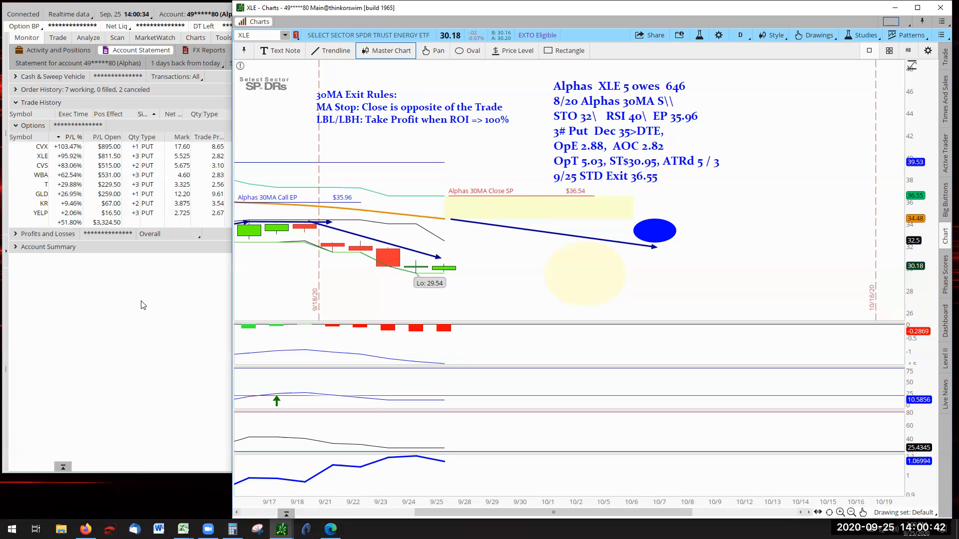
{"action": "mouse_move", "coordinate": [275, 56]}
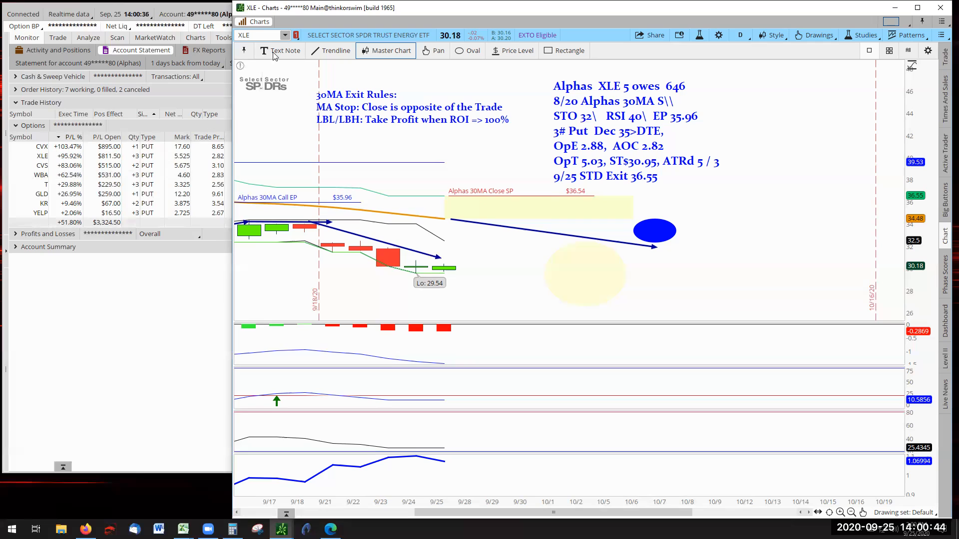
{"action": "mouse_move", "coordinate": [285, 37]}
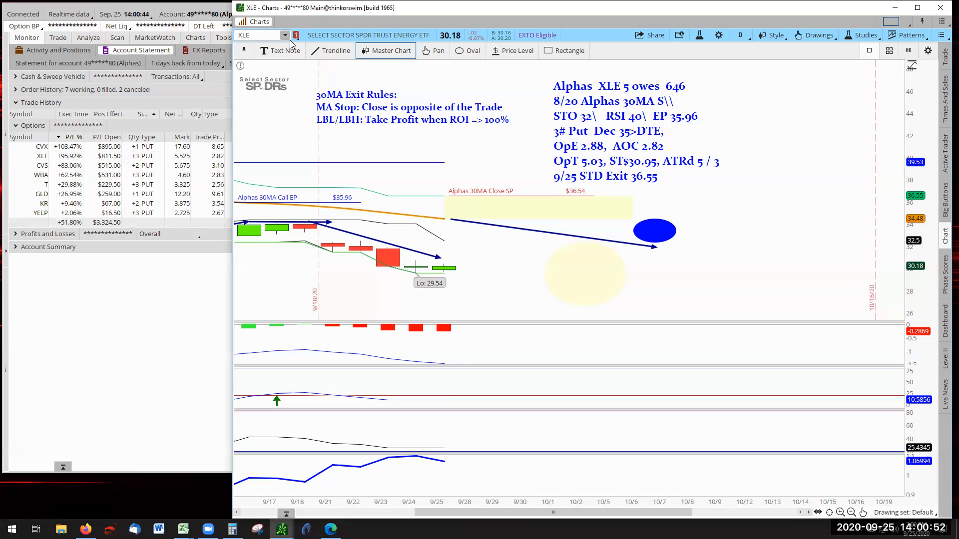
Load CVS from the Positions list to review its Alphas notes (9/25 LBH ROI>100% exit at 57.44)
{"action": "left_click", "coordinate": [284, 35]}
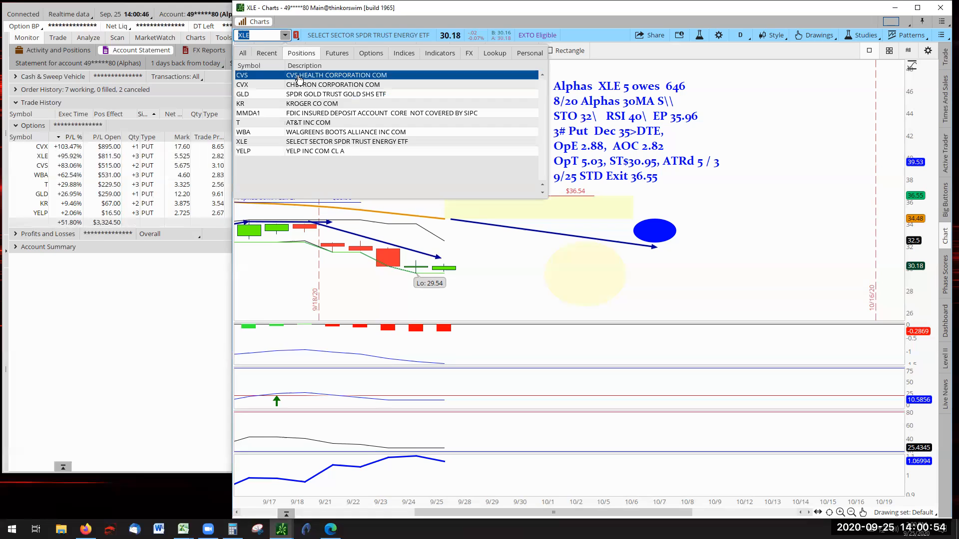
{"action": "left_click", "coordinate": [242, 74]}
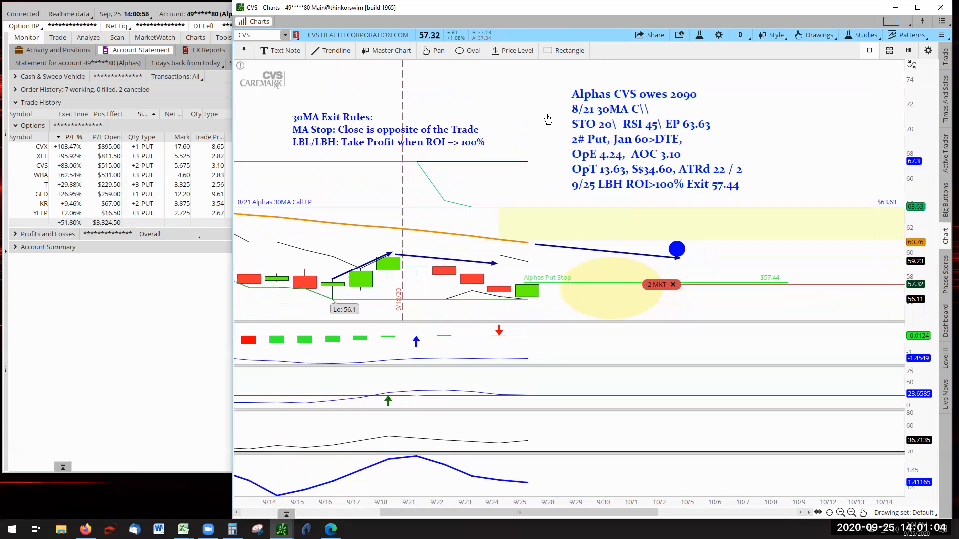
{"action": "mouse_move", "coordinate": [529, 112]}
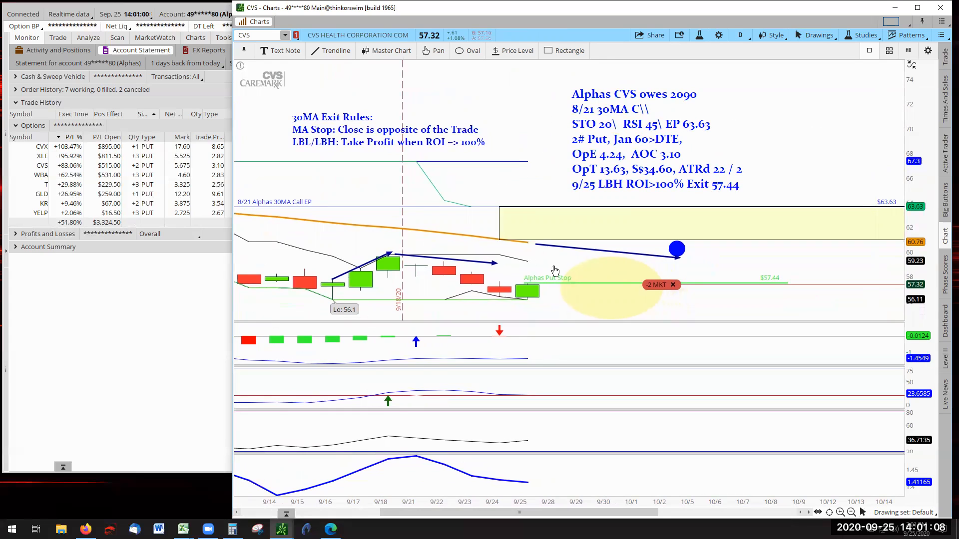
{"action": "mouse_move", "coordinate": [503, 287]}
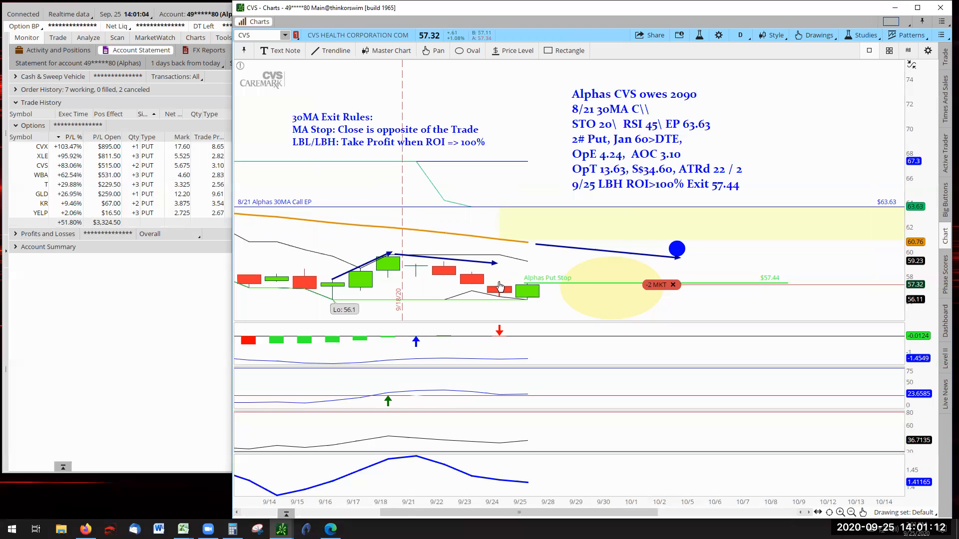
{"action": "mouse_move", "coordinate": [74, 169]}
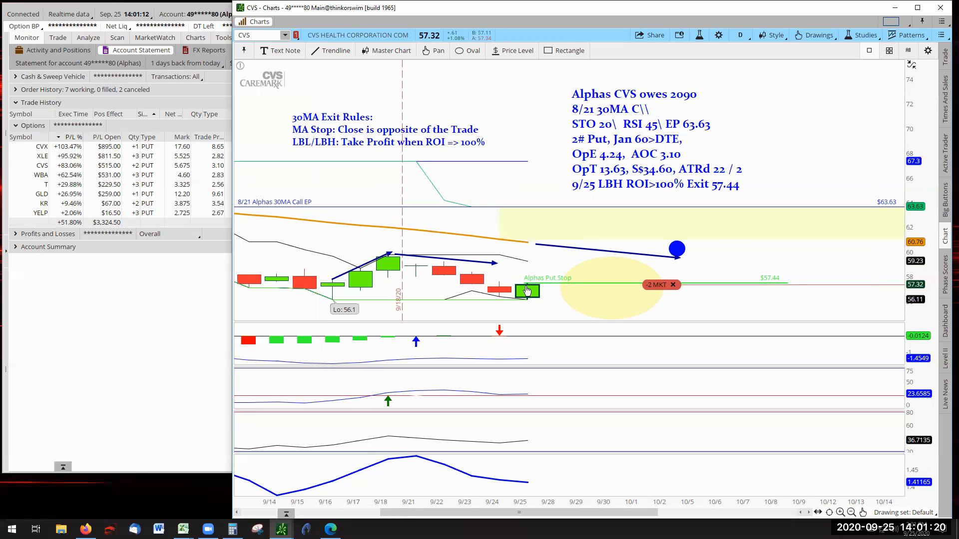
{"action": "mouse_move", "coordinate": [527, 288]}
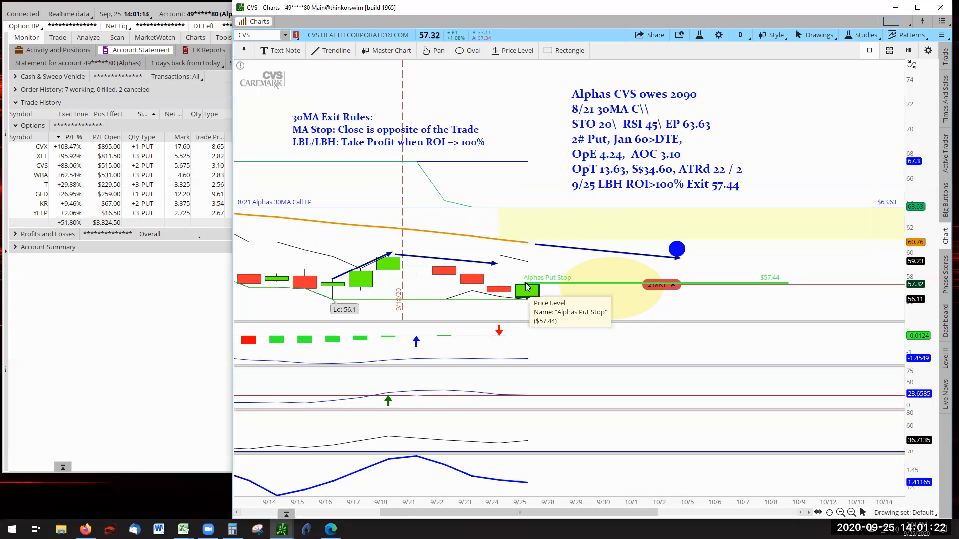
{"action": "mouse_move", "coordinate": [574, 286]}
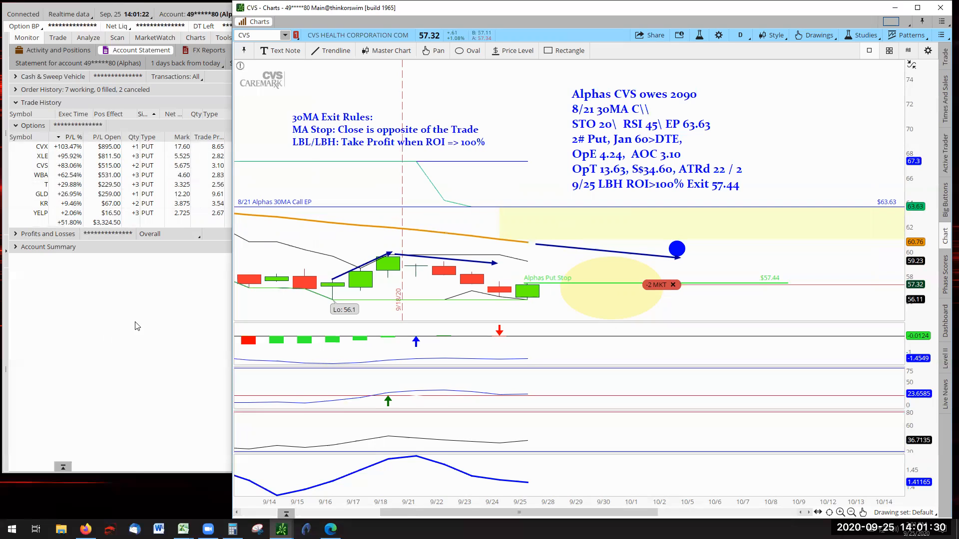
{"action": "mouse_move", "coordinate": [134, 324]}
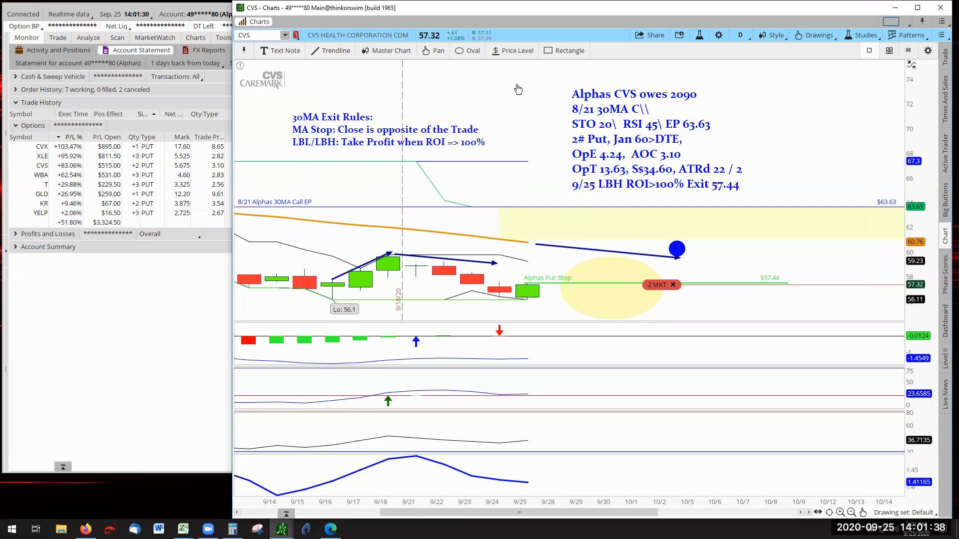
{"action": "mouse_move", "coordinate": [388, 86]}
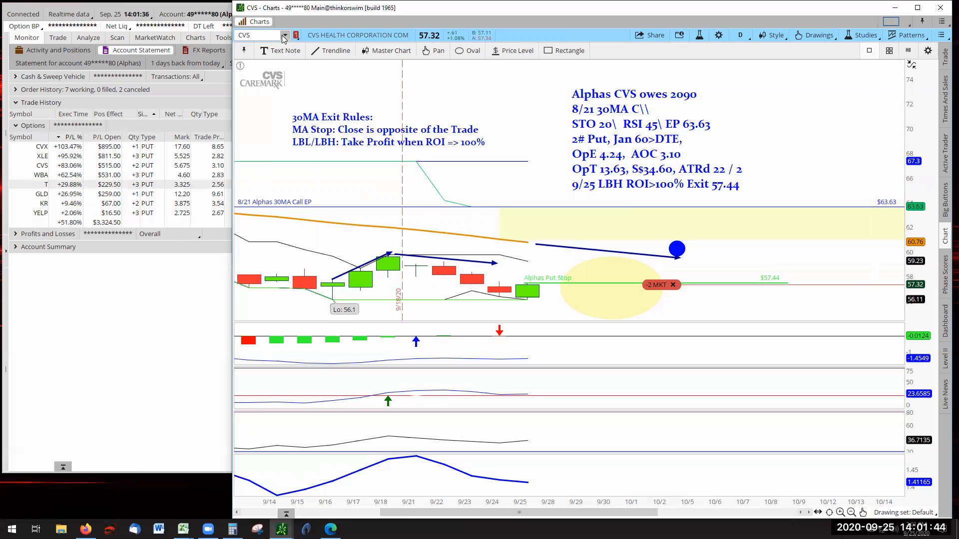
Load WBA from the Positions list to review its Alphas notes (8/19 STD exit at 44.00)
{"action": "left_click", "coordinate": [284, 35]}
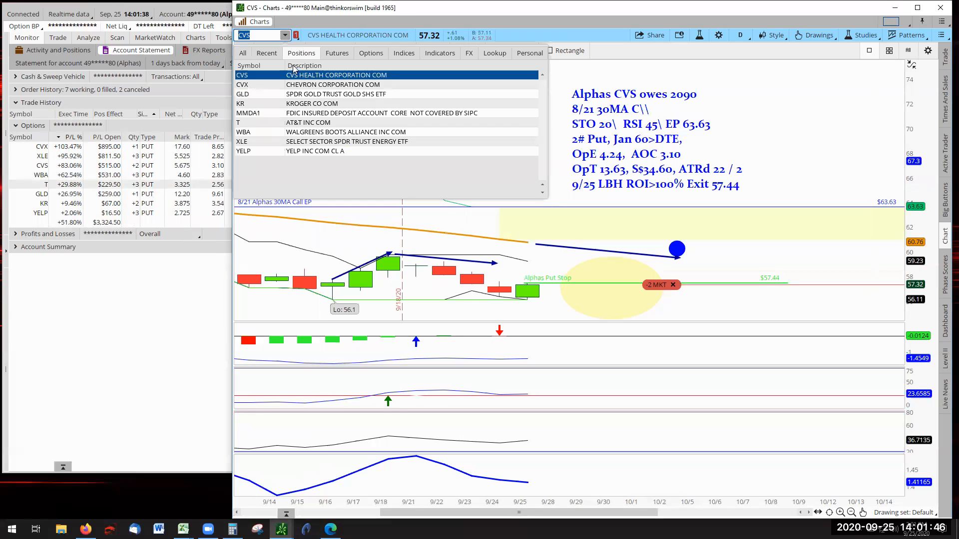
{"action": "left_click", "coordinate": [243, 131]}
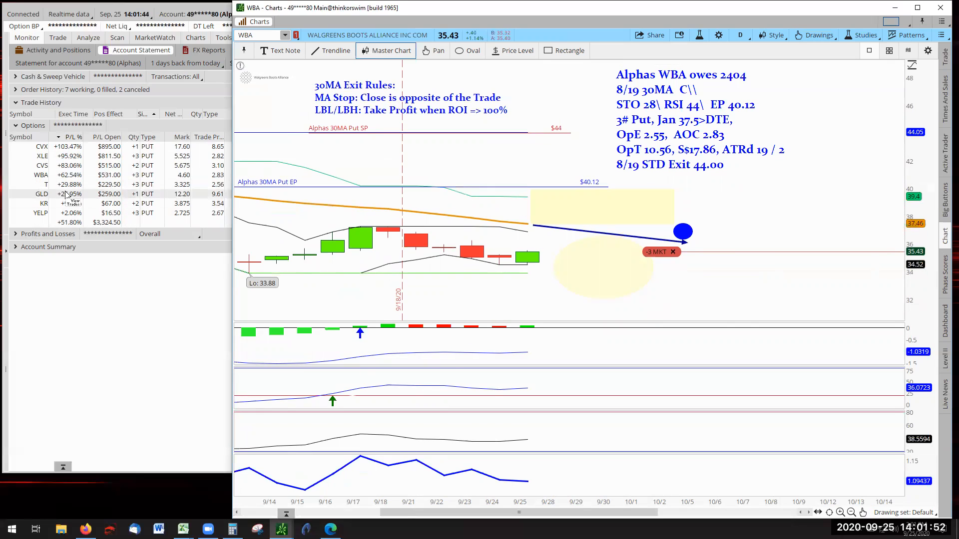
{"action": "mouse_move", "coordinate": [67, 182]}
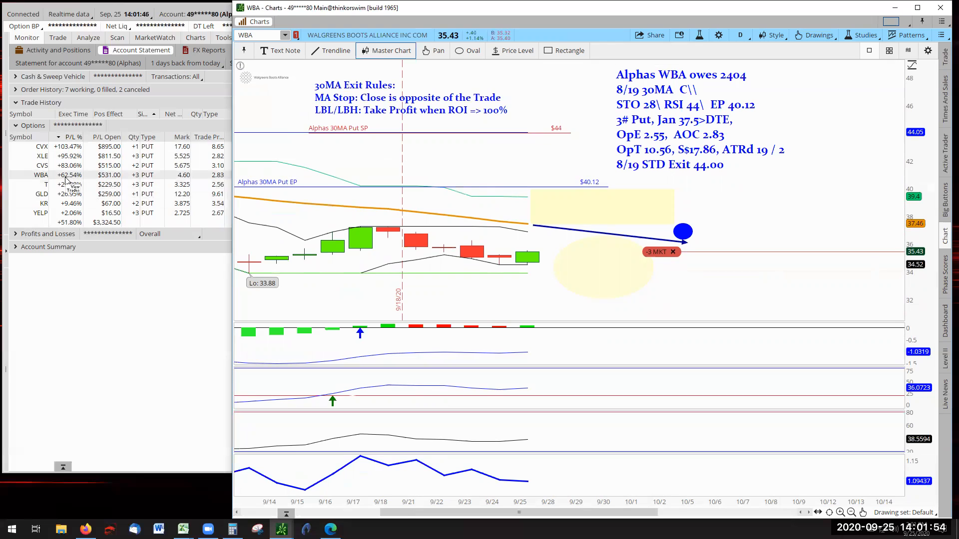
{"action": "mouse_move", "coordinate": [116, 290]}
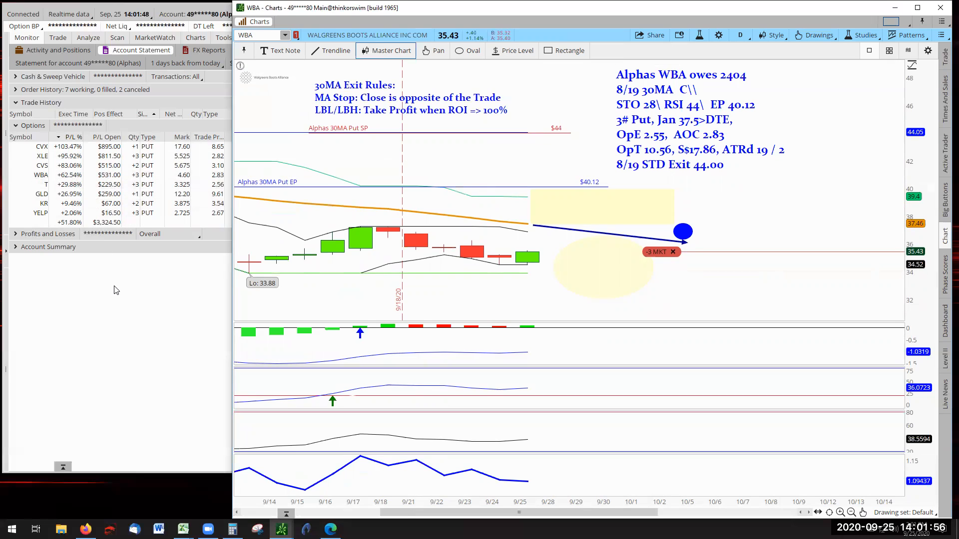
{"action": "mouse_move", "coordinate": [280, 333]}
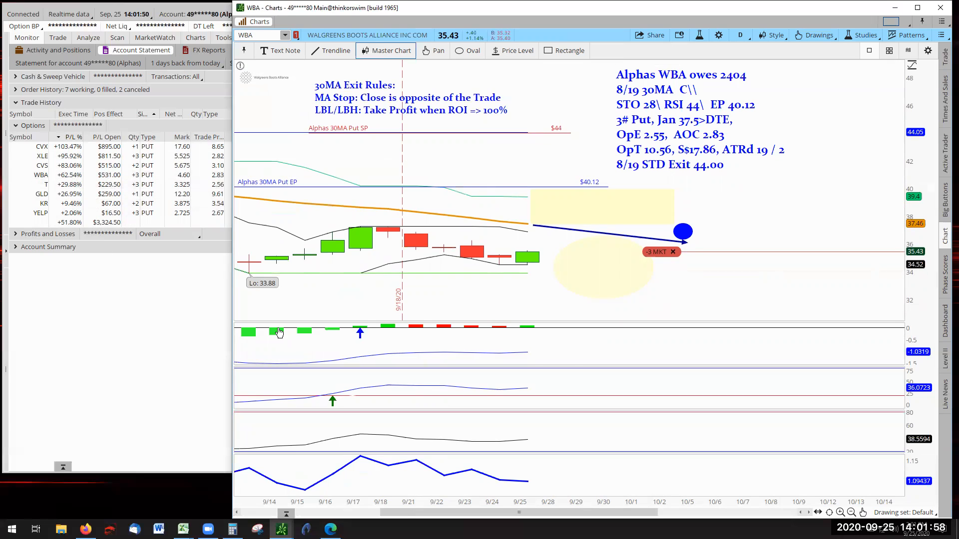
{"action": "mouse_move", "coordinate": [501, 258]}
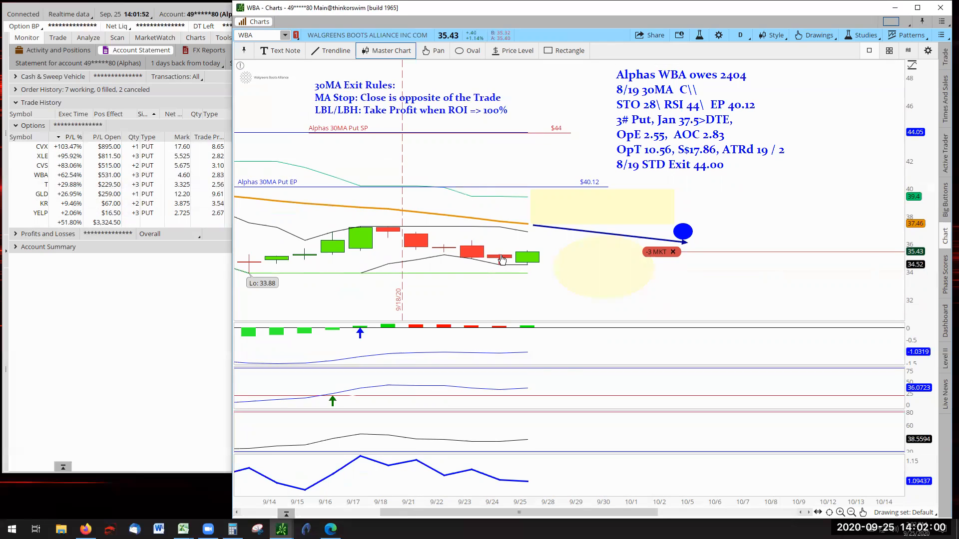
{"action": "mouse_move", "coordinate": [701, 264]}
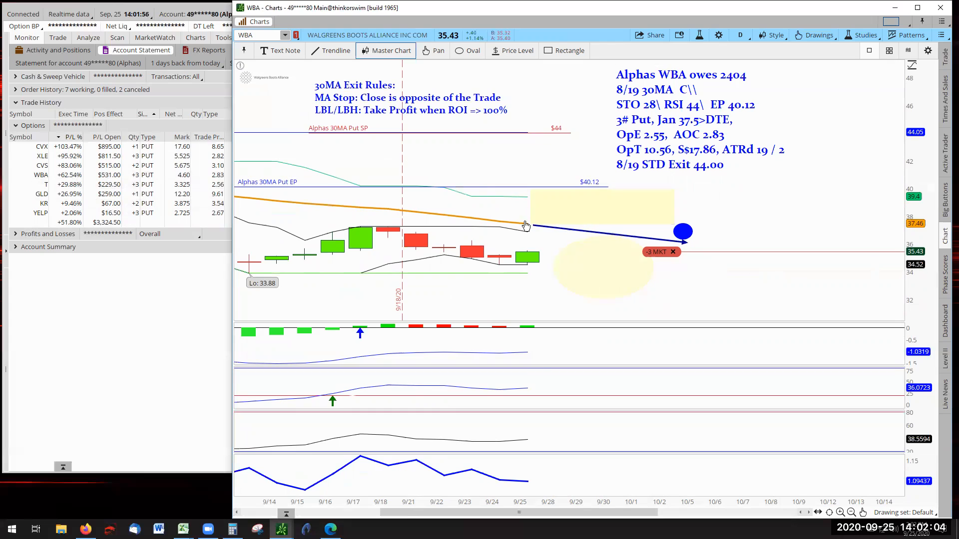
{"action": "mouse_move", "coordinate": [708, 253]}
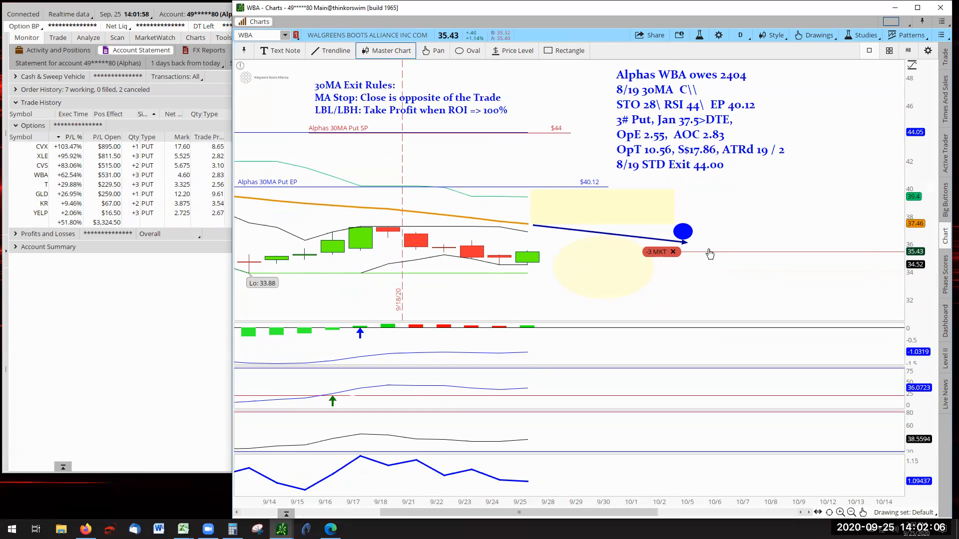
{"action": "mouse_move", "coordinate": [558, 309]}
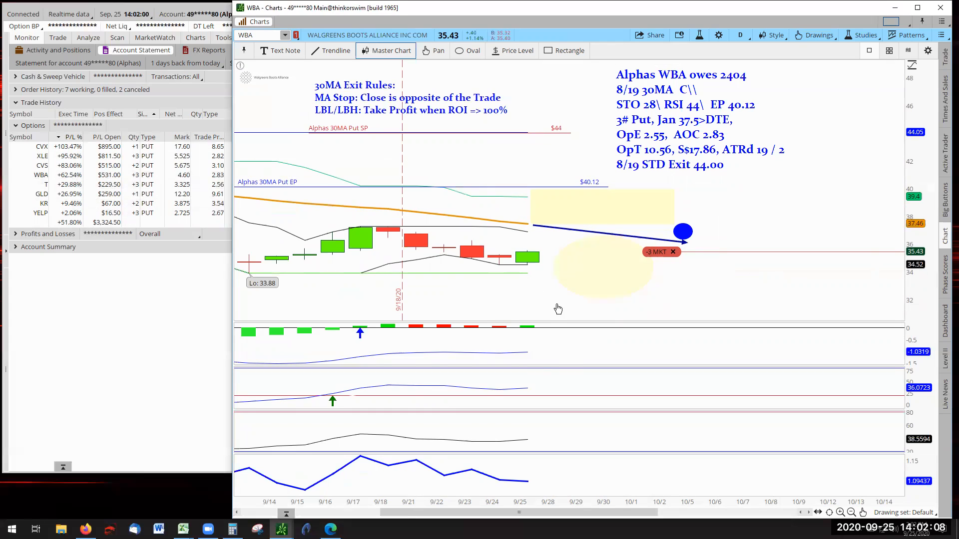
{"action": "mouse_move", "coordinate": [653, 234]}
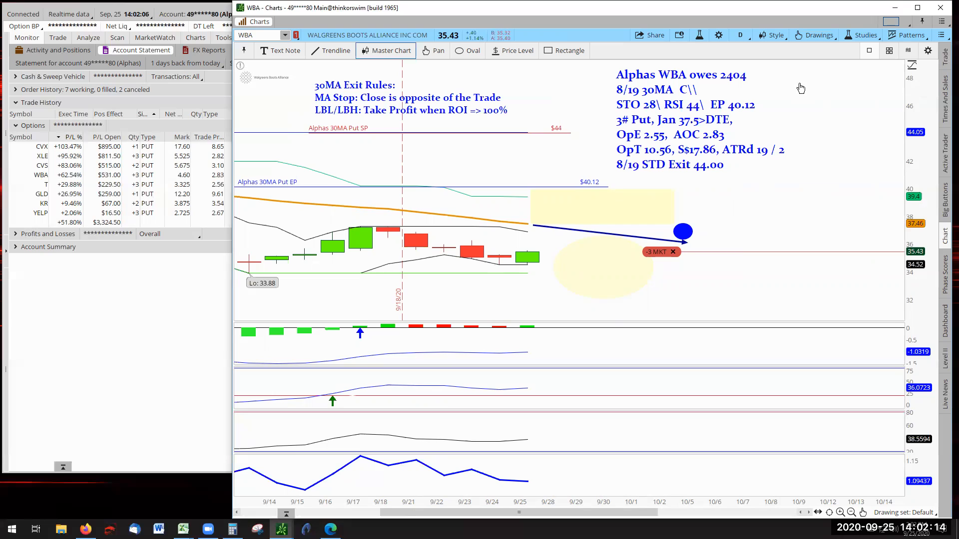
{"action": "mouse_move", "coordinate": [768, 52]}
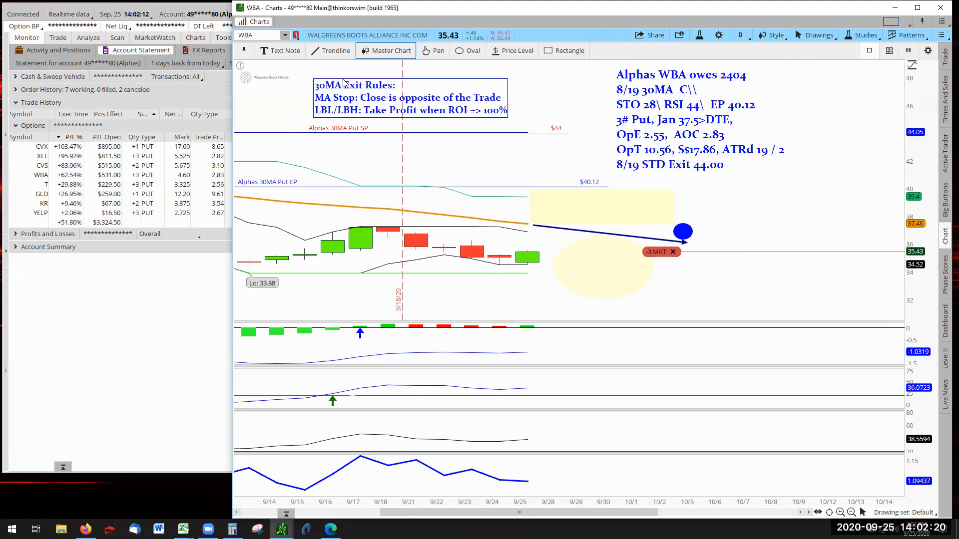
Load AT&T (T) from the Positions list to review its Alphas notes (9/2 STD exit at 30.78)
{"action": "left_click", "coordinate": [284, 35]}
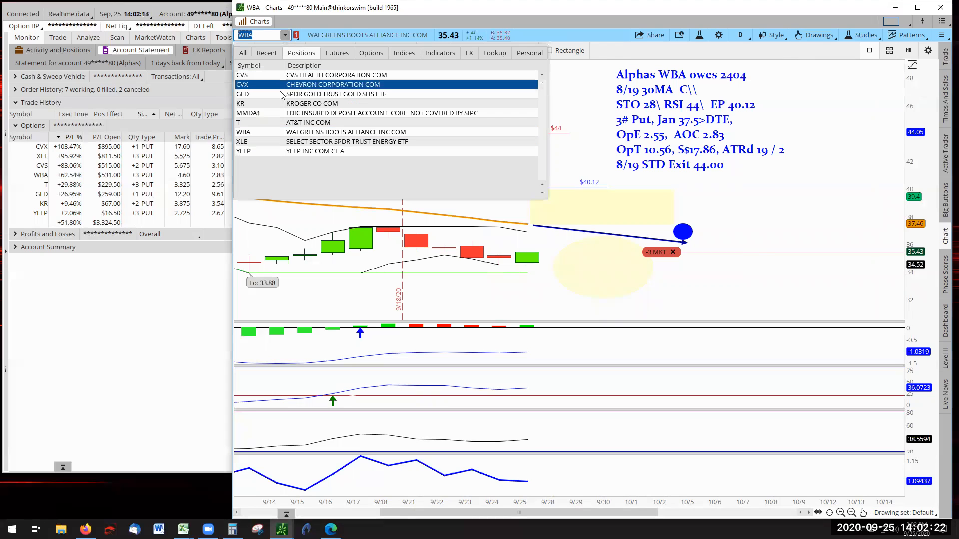
{"action": "left_click", "coordinate": [306, 122]}
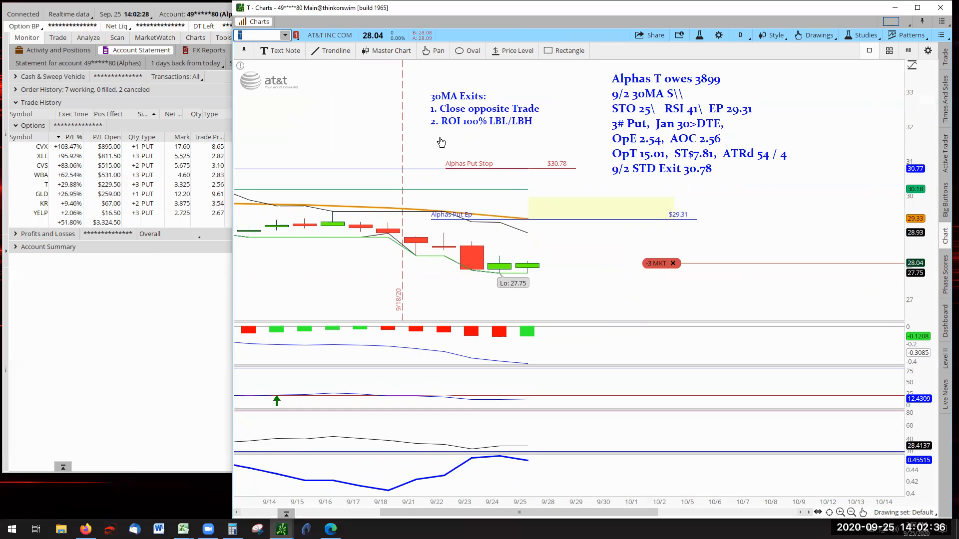
{"action": "mouse_move", "coordinate": [285, 35]}
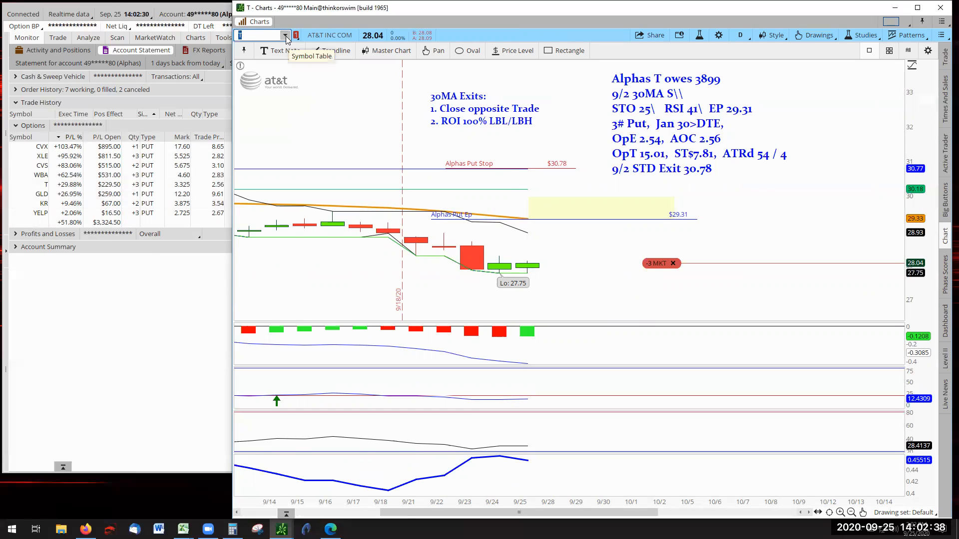
{"action": "mouse_move", "coordinate": [588, 267]}
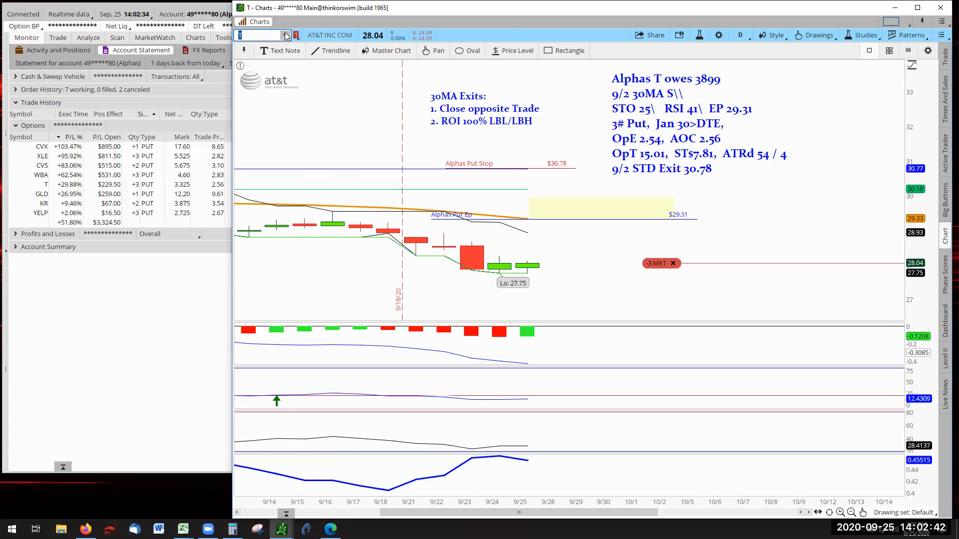
Load GLD from the Positions list to review its Alphas notes (9/3 STD exit at 194.46)
{"action": "left_click", "coordinate": [286, 35]}
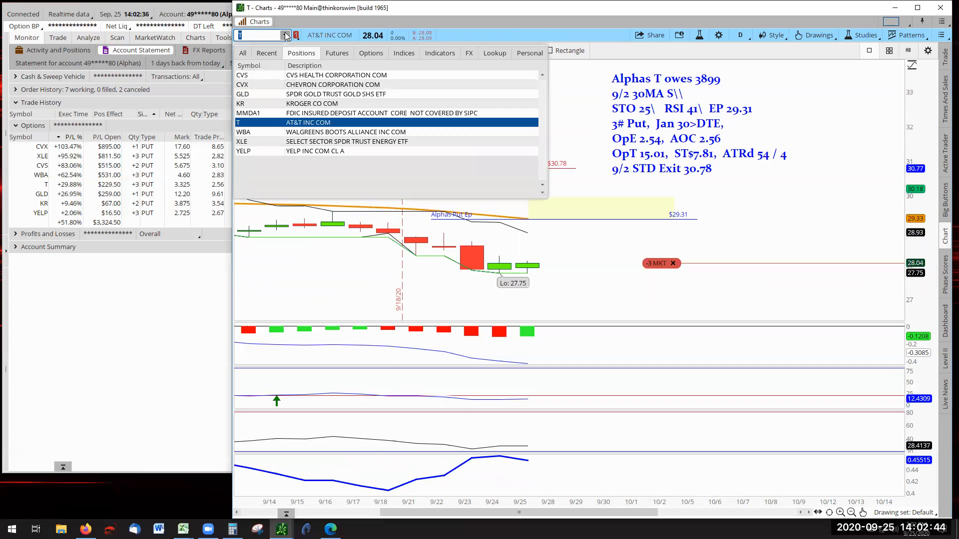
{"action": "left_click", "coordinate": [243, 93]}
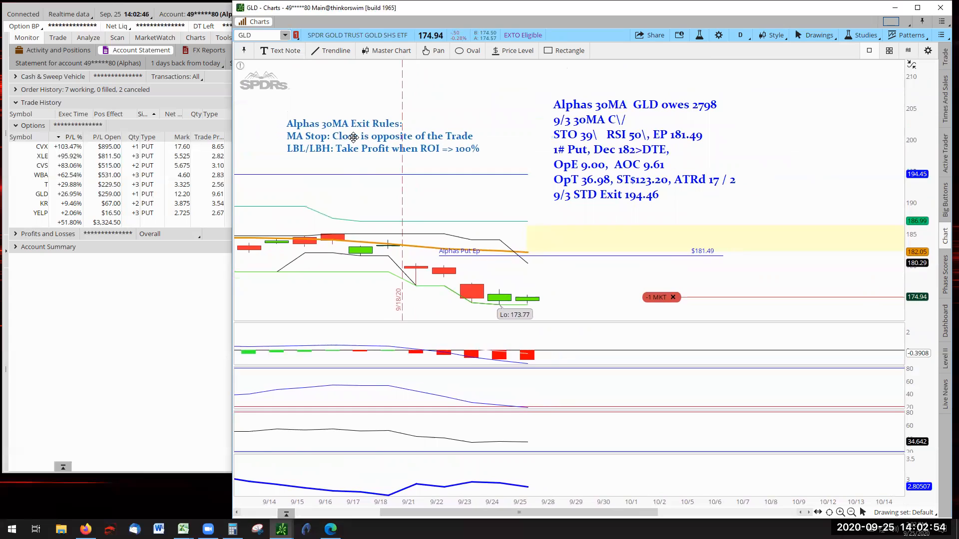
{"action": "mouse_move", "coordinate": [509, 111]}
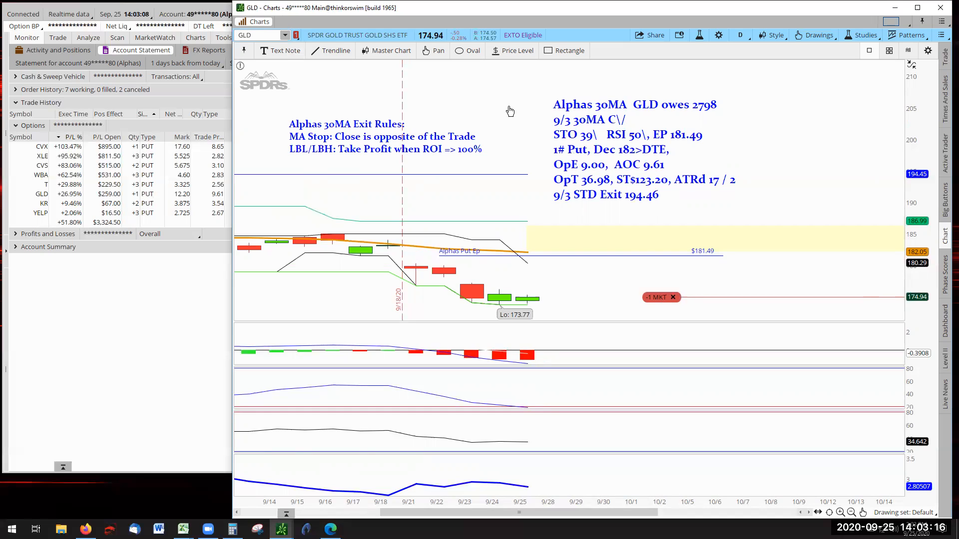
{"action": "mouse_move", "coordinate": [283, 30]}
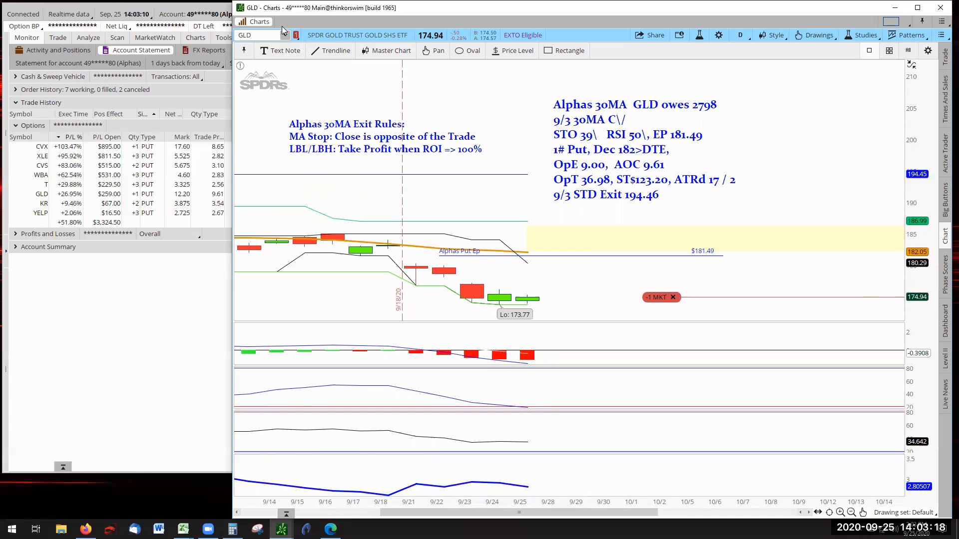
Load Kroger (KR) from the Positions list to review its notes (9/10 STD exit at 37.25)
{"action": "left_click", "coordinate": [260, 35]}
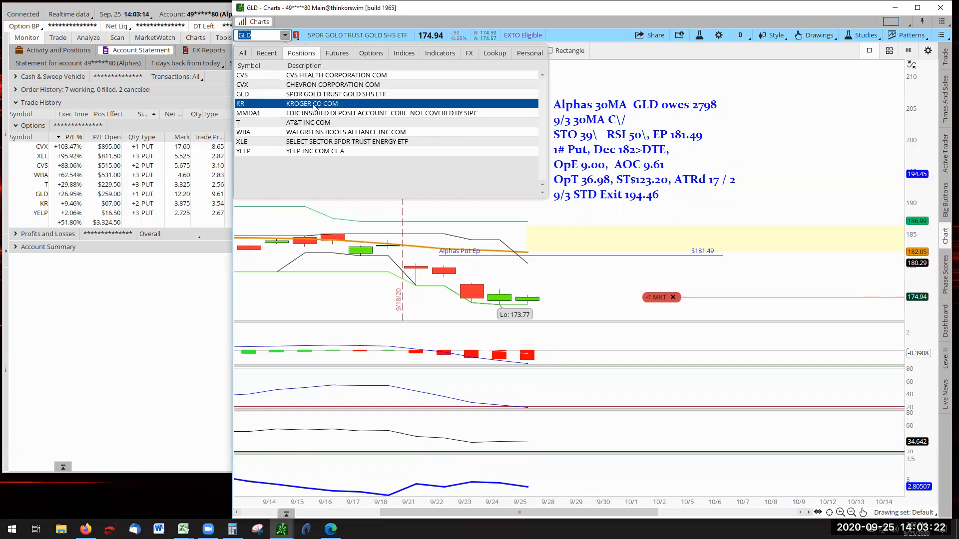
{"action": "left_click", "coordinate": [311, 103]}
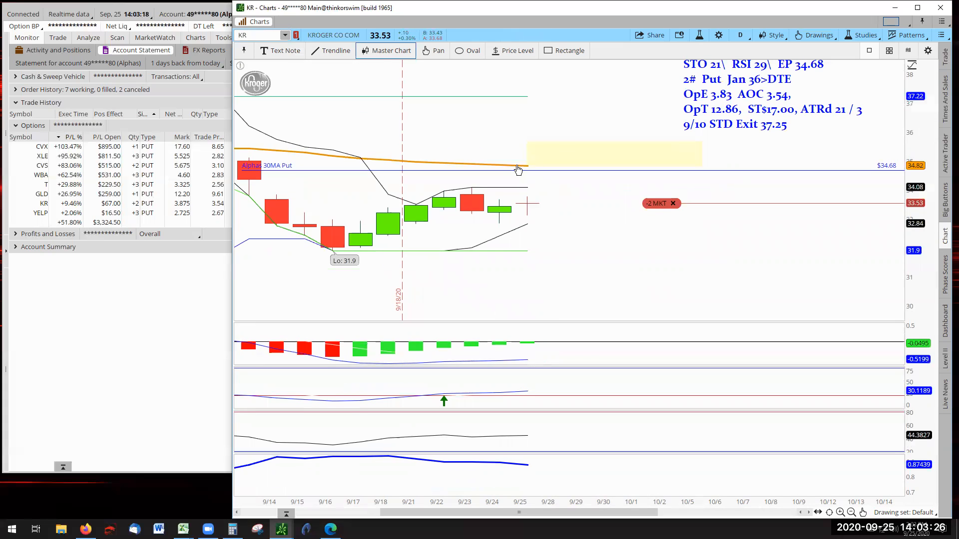
{"action": "mouse_move", "coordinate": [586, 237]}
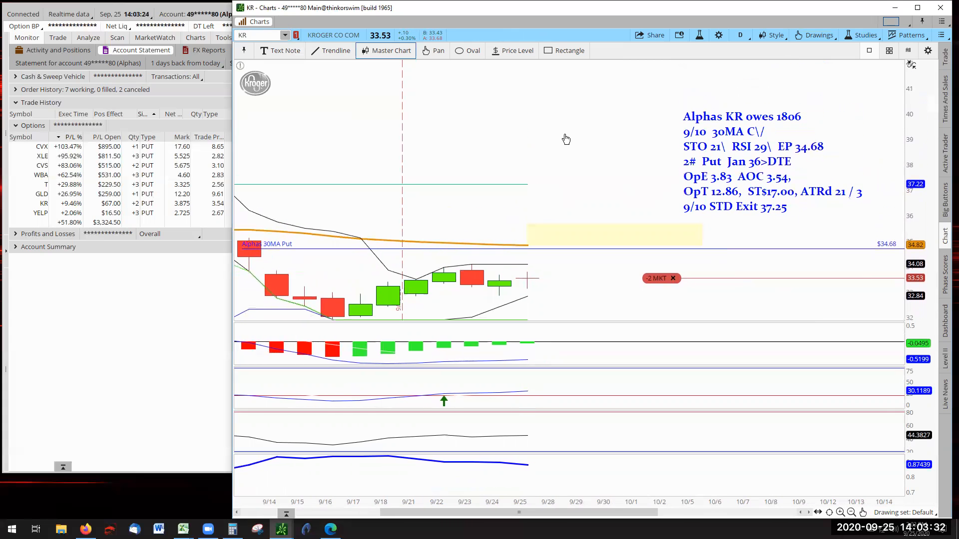
{"action": "mouse_move", "coordinate": [657, 279]}
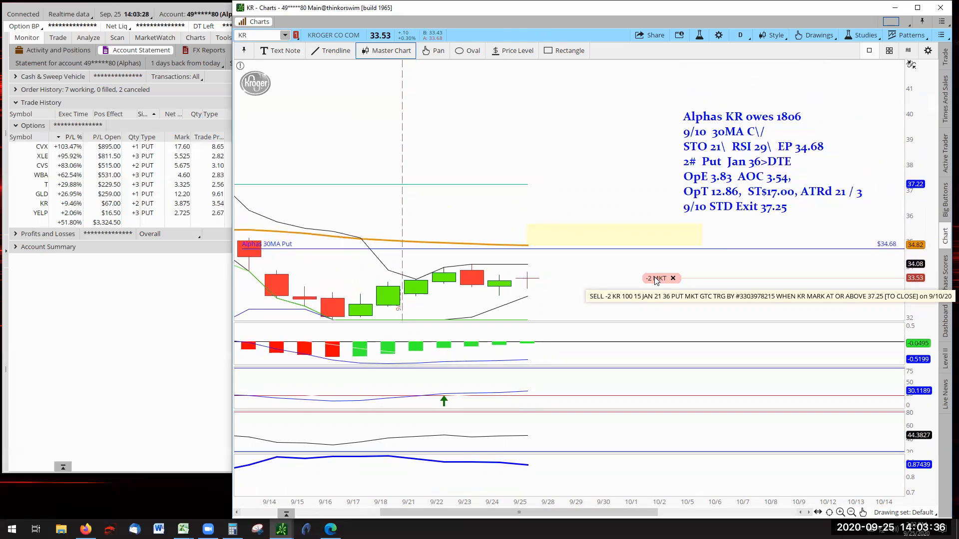
{"action": "mouse_move", "coordinate": [556, 175]}
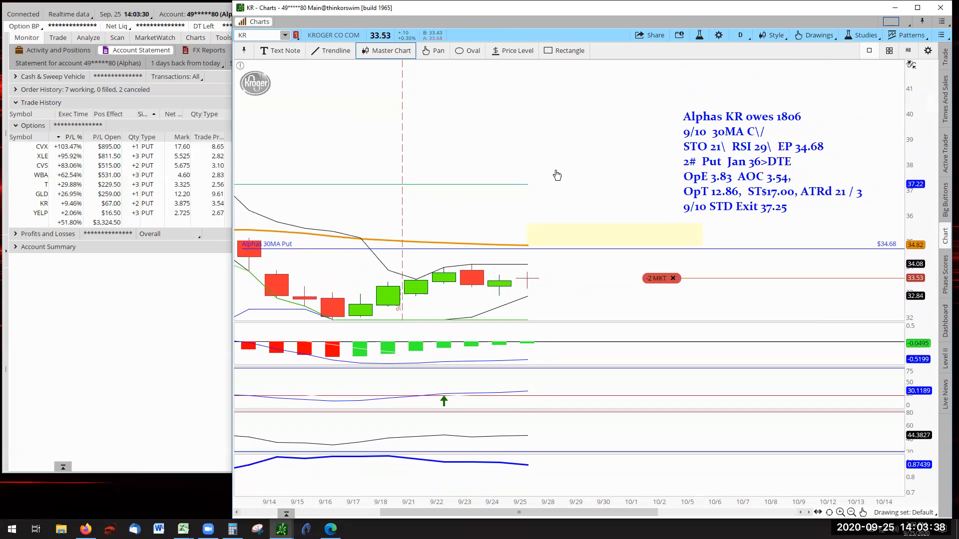
{"action": "mouse_move", "coordinate": [596, 188]}
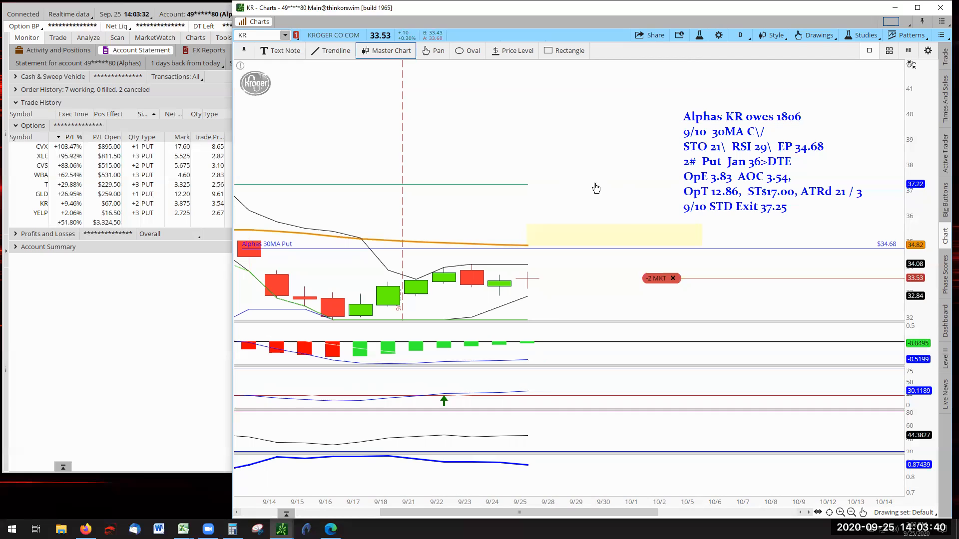
{"action": "mouse_move", "coordinate": [561, 198]}
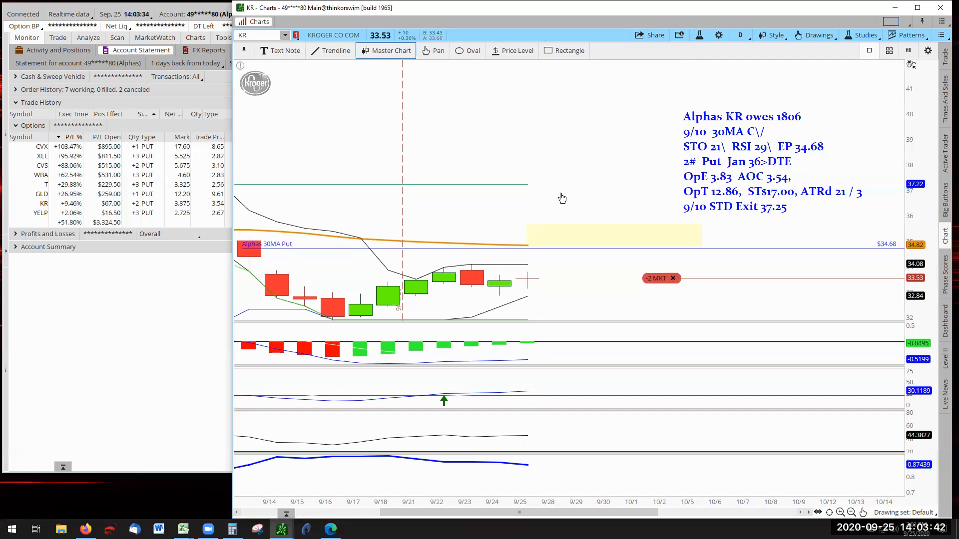
{"action": "mouse_move", "coordinate": [392, 152]}
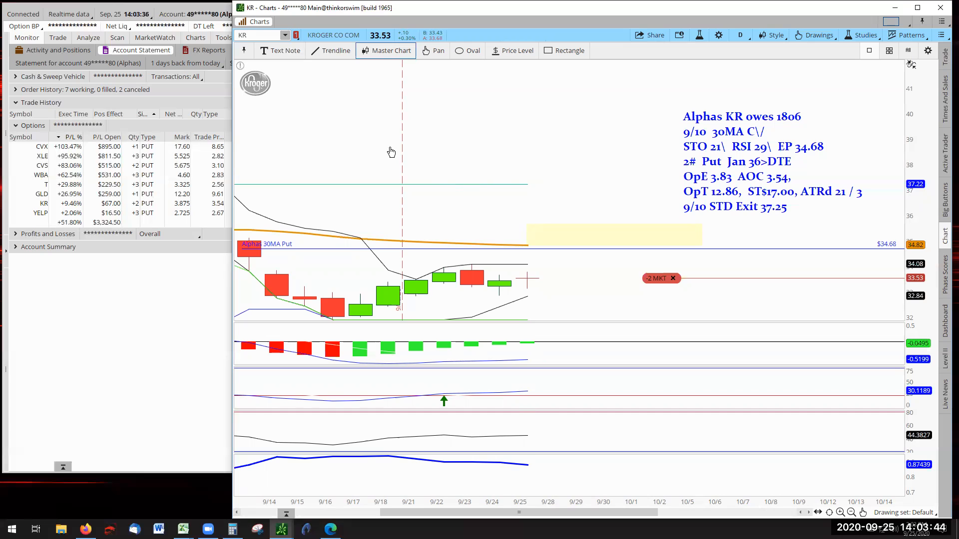
{"action": "mouse_move", "coordinate": [362, 147]}
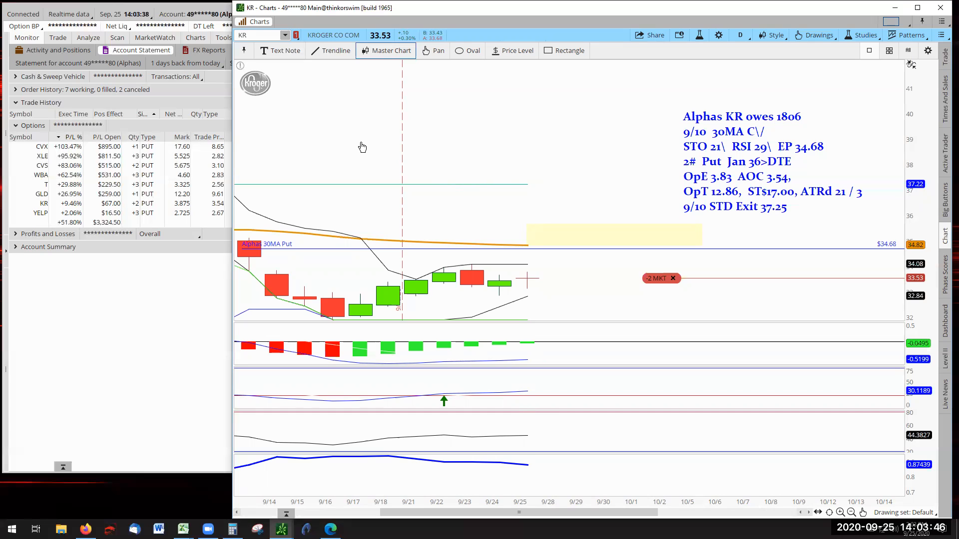
Open the held-position symbols list to pick YELP
{"action": "left_click", "coordinate": [284, 35]}
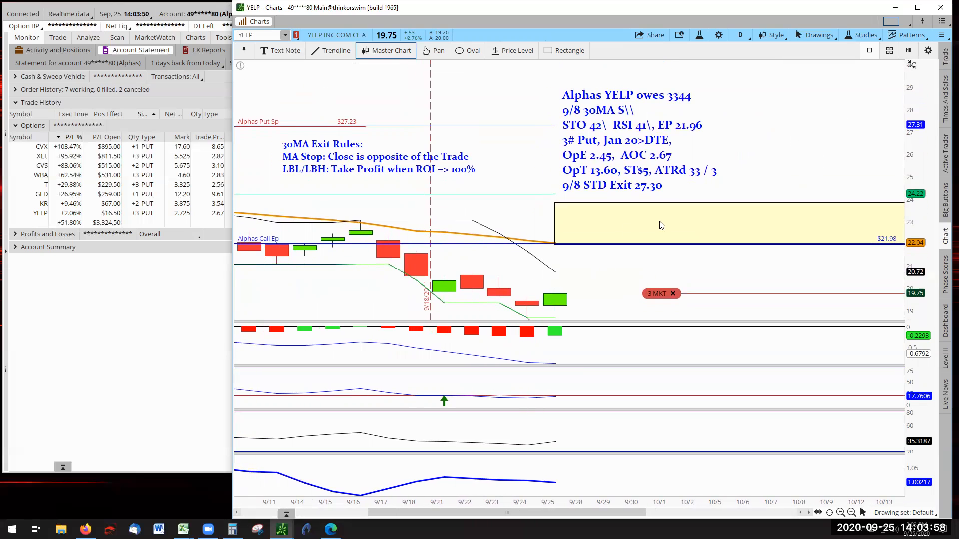
{"action": "mouse_move", "coordinate": [545, 316]}
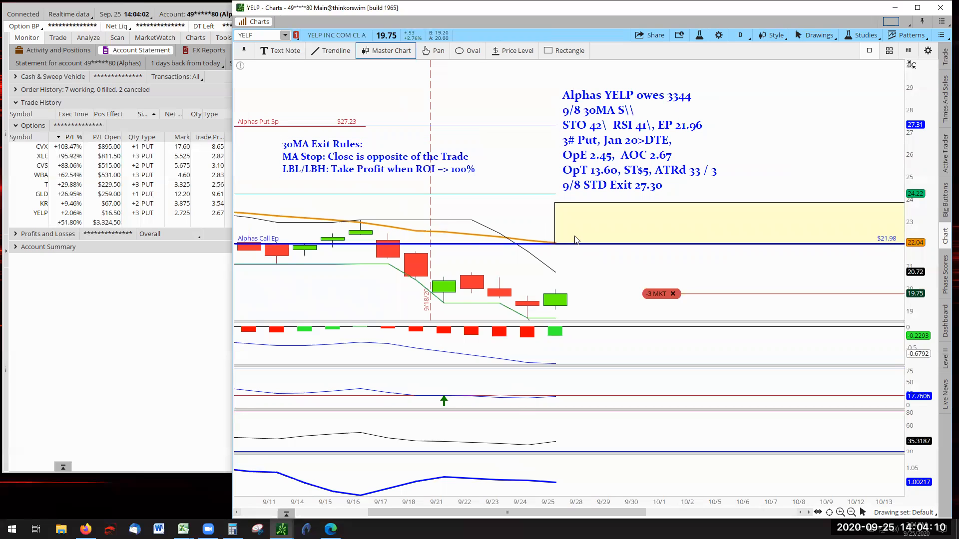
{"action": "mouse_move", "coordinate": [571, 231]}
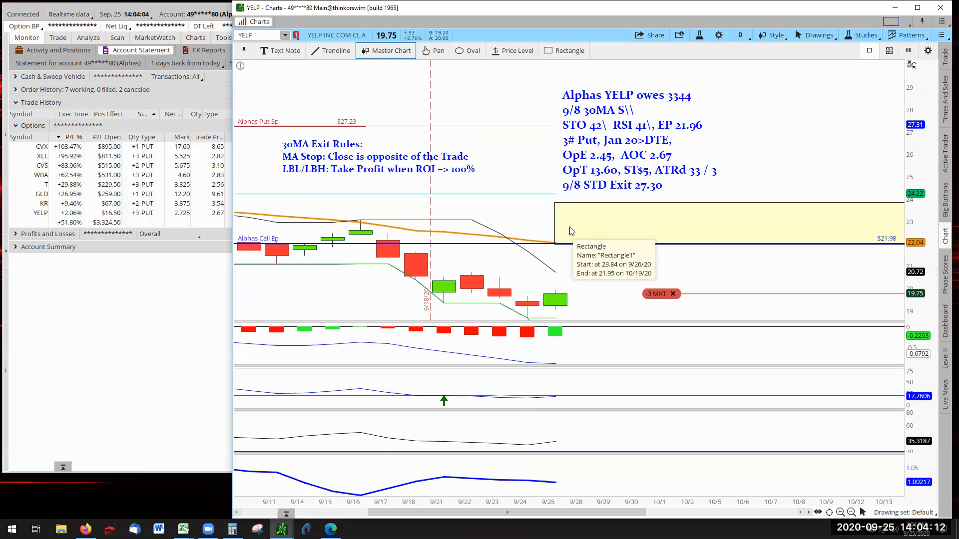
{"action": "mouse_move", "coordinate": [608, 231]}
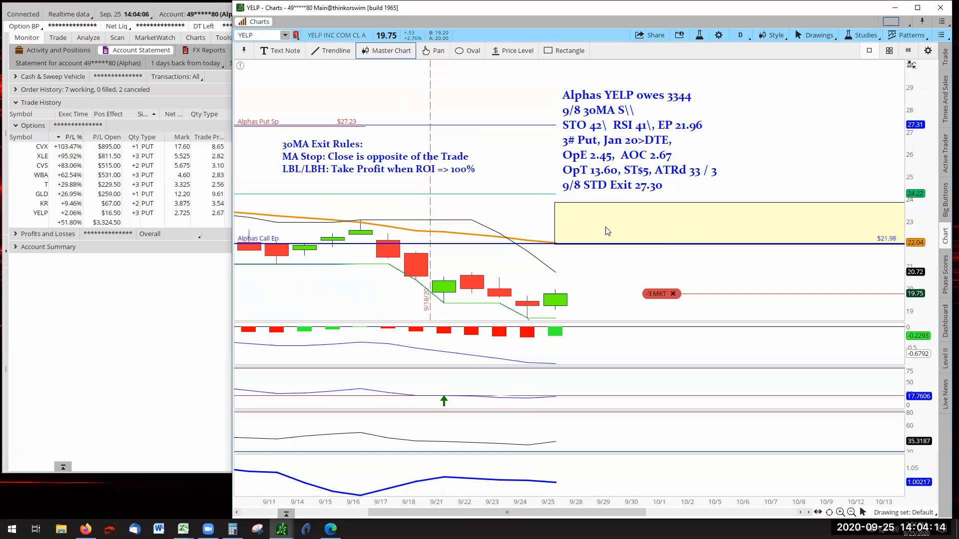
{"action": "mouse_move", "coordinate": [555, 250]}
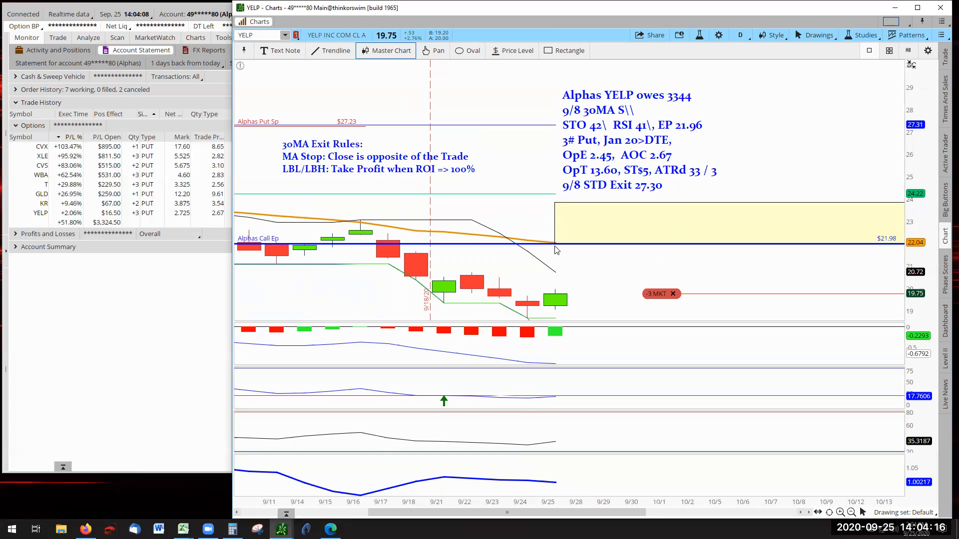
{"action": "mouse_move", "coordinate": [556, 248]}
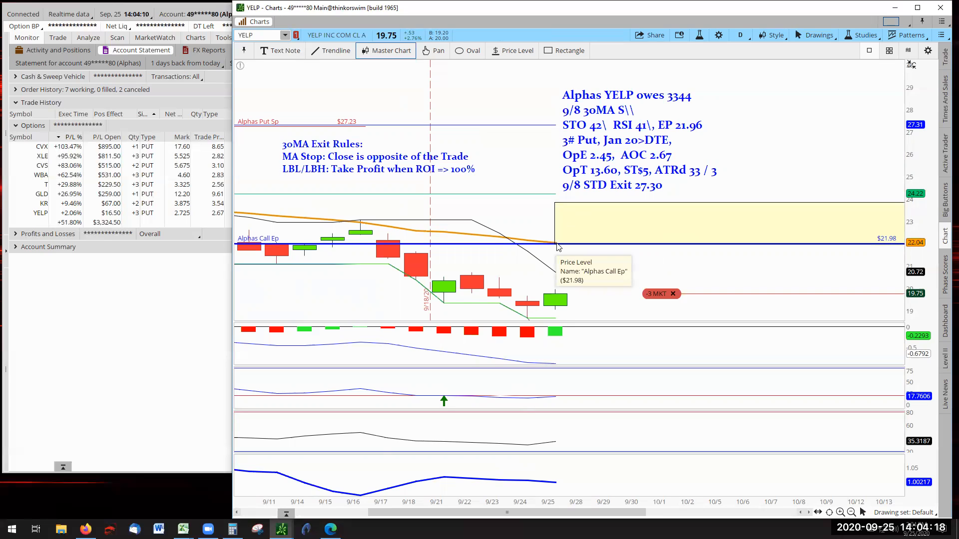
{"action": "mouse_move", "coordinate": [577, 272]}
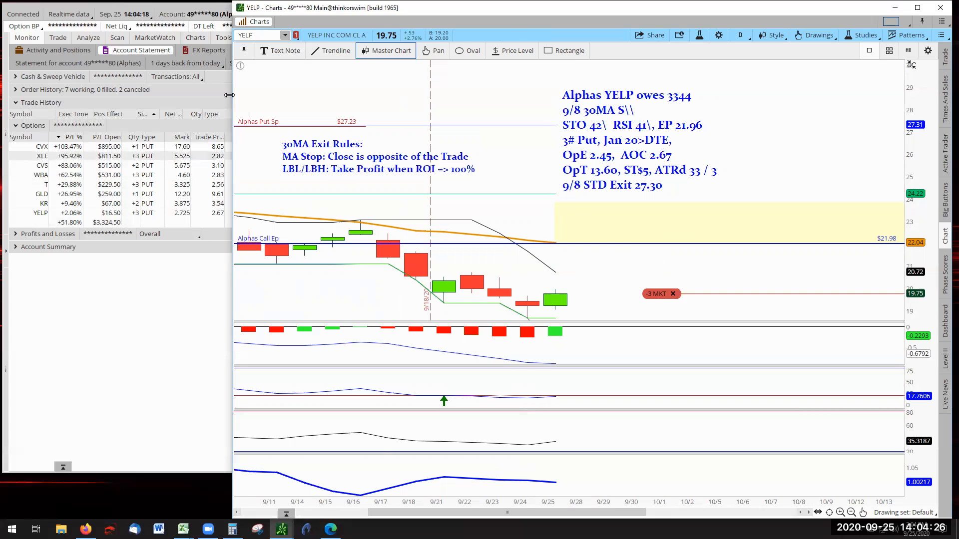
Change the account to Tigers and list its held symbols (AEP, CVX, D, DUK, ED, PEP, TLT, TMUS, UAA, XLF)
{"action": "left_click", "coordinate": [196, 14]}
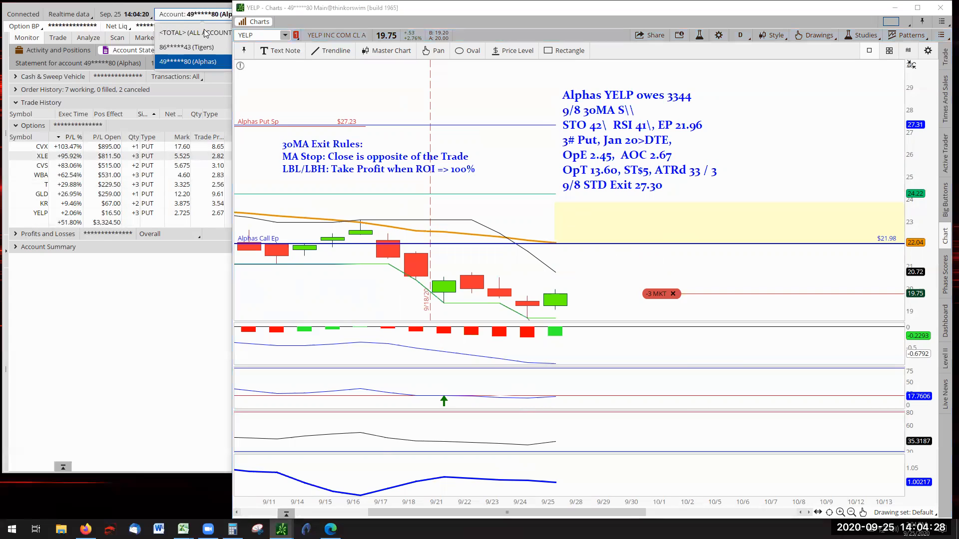
{"action": "left_click", "coordinate": [186, 47]}
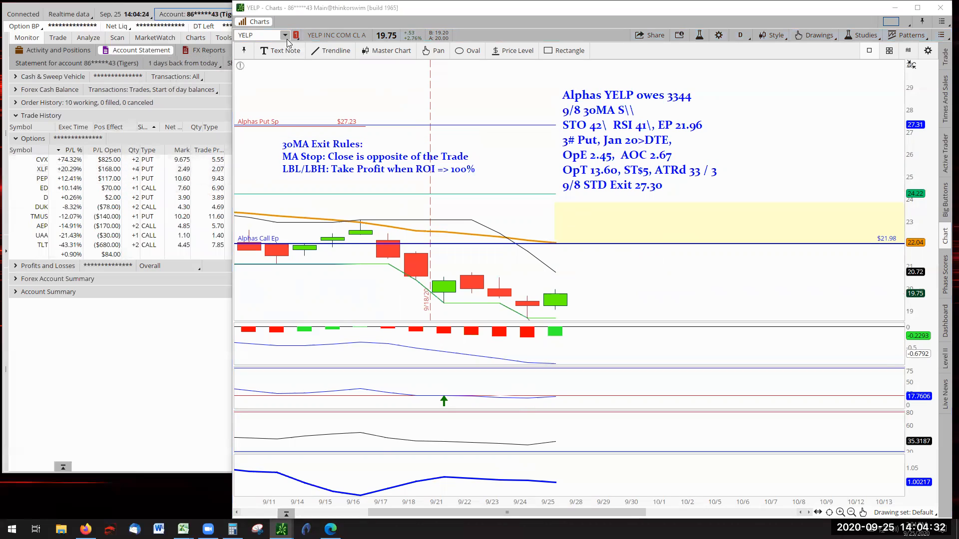
{"action": "left_click", "coordinate": [284, 35]}
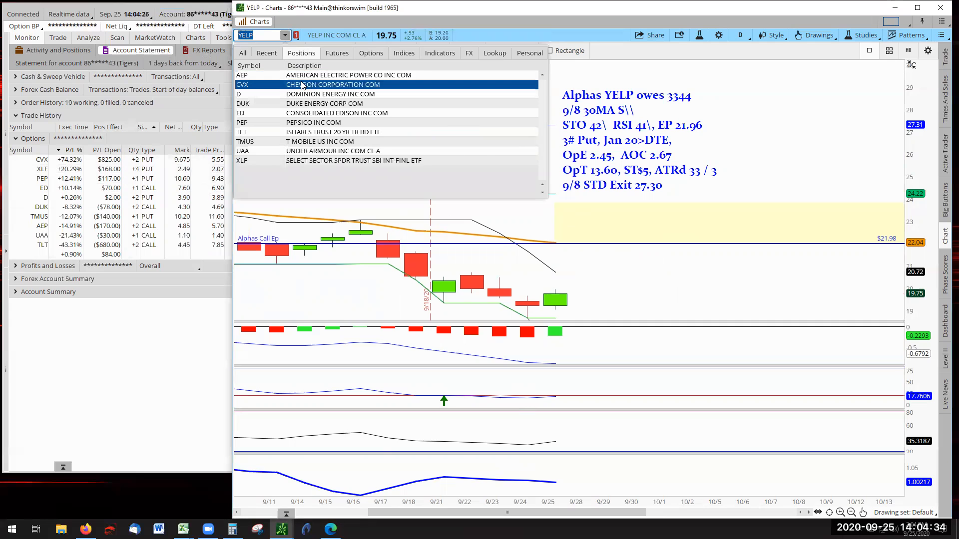
Load CVX with Tigers notes (9/23 STD exit at 86.00), then reopen the held-symbols list
{"action": "left_click", "coordinate": [333, 85]}
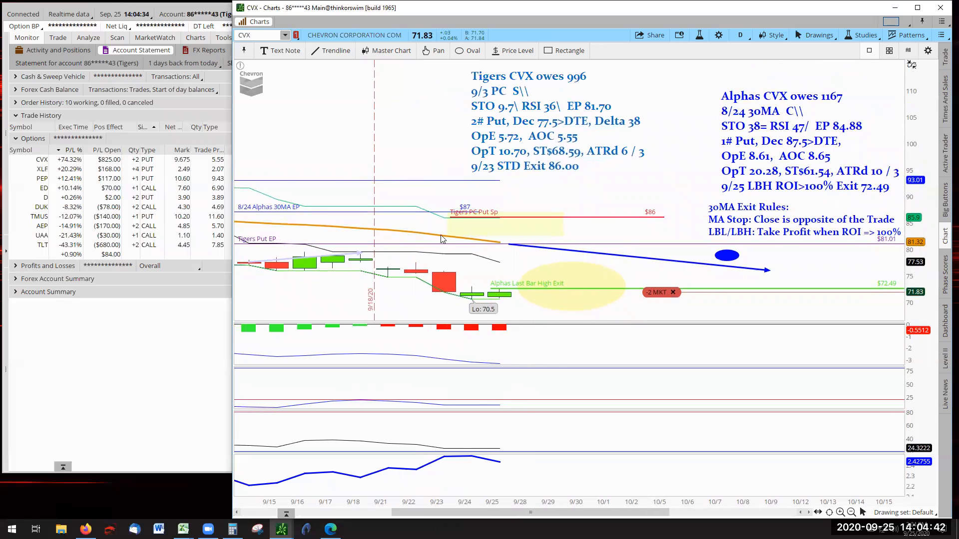
{"action": "mouse_move", "coordinate": [82, 182]}
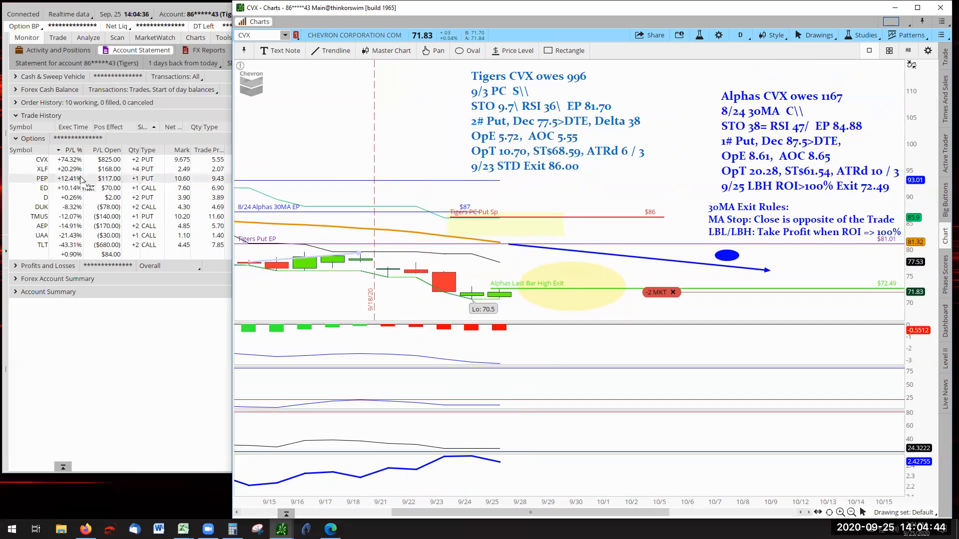
{"action": "mouse_move", "coordinate": [194, 235]}
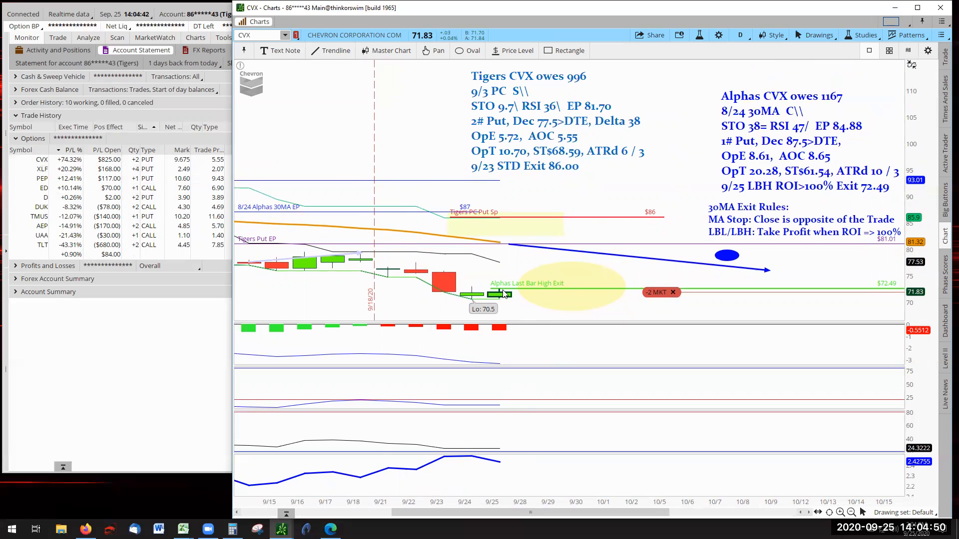
{"action": "mouse_move", "coordinate": [413, 125]}
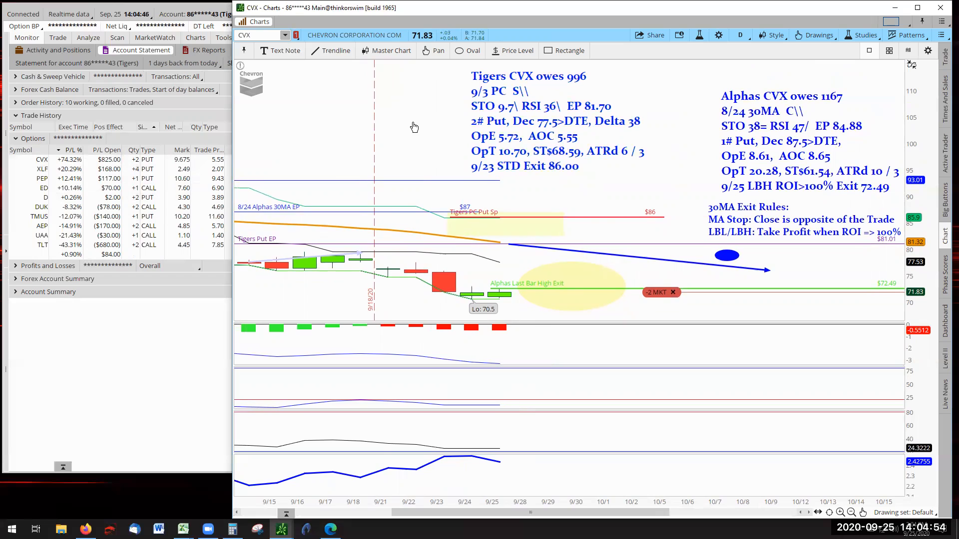
{"action": "left_click", "coordinate": [262, 35]}
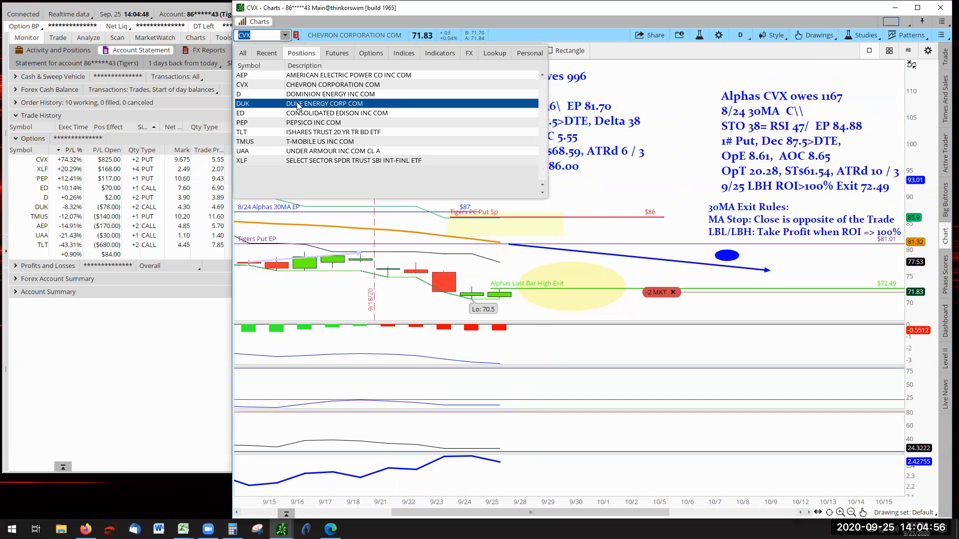
{"action": "left_click", "coordinate": [313, 161]}
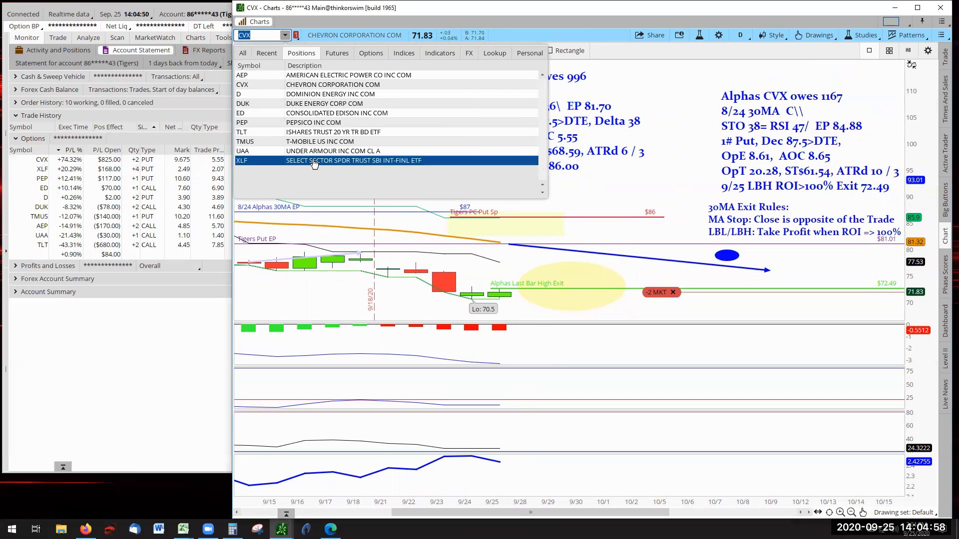
{"action": "left_click", "coordinate": [314, 160]}
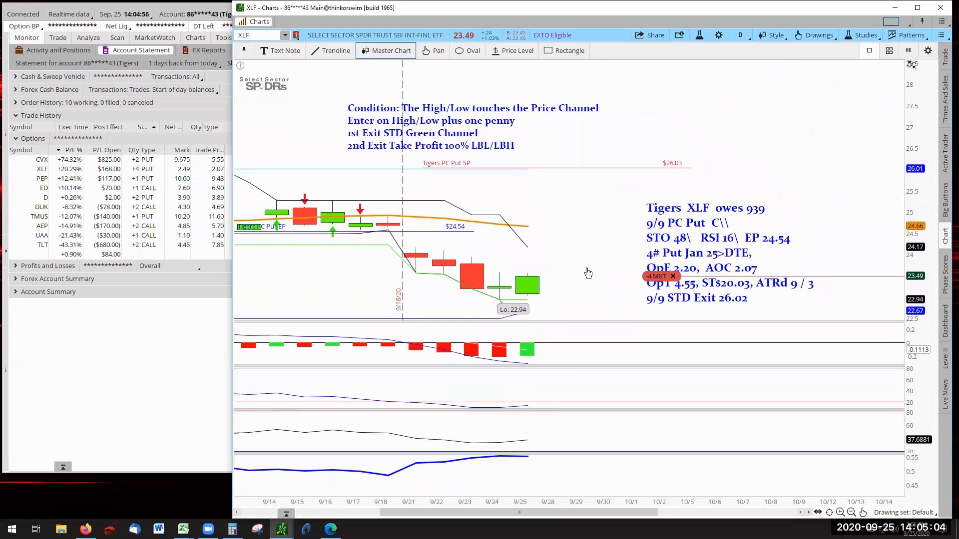
{"action": "mouse_move", "coordinate": [593, 267]}
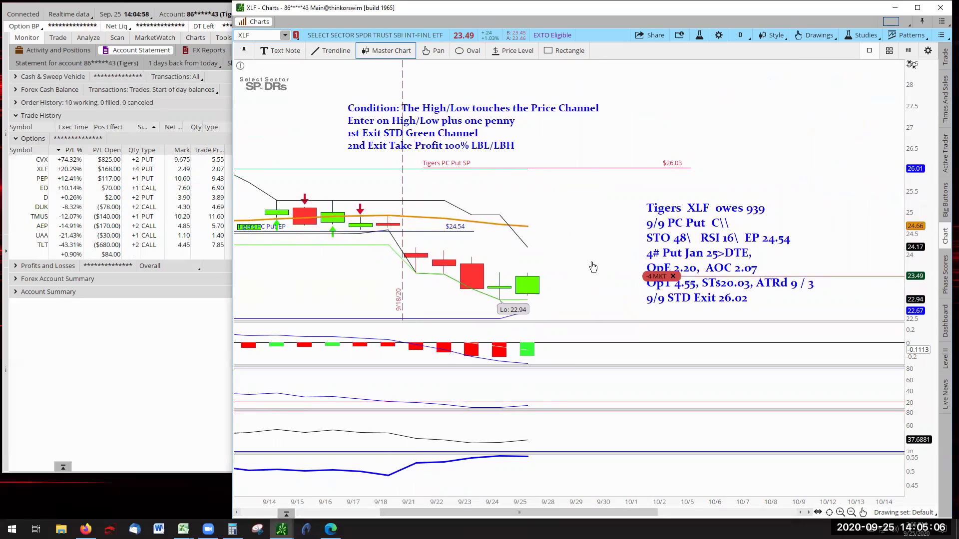
{"action": "mouse_move", "coordinate": [454, 186]}
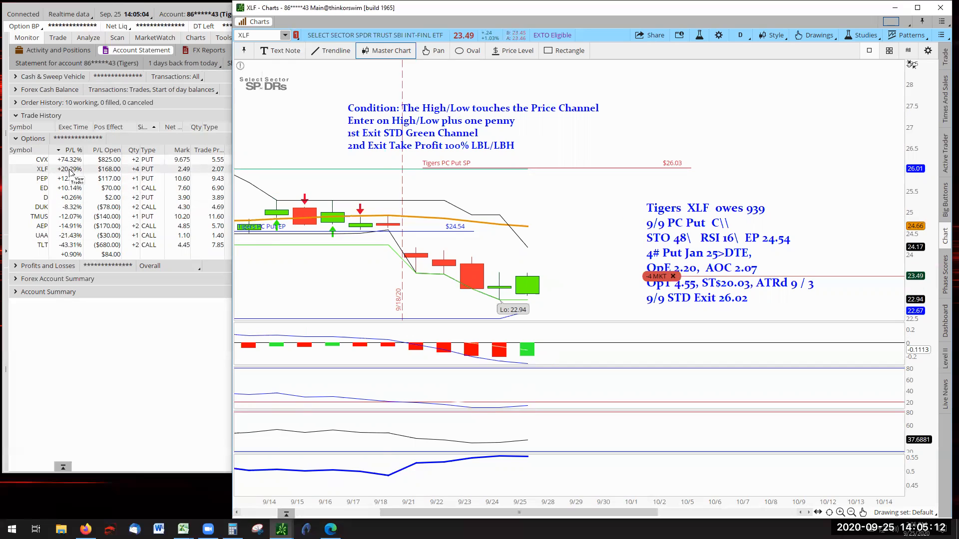
{"action": "mouse_move", "coordinate": [527, 282]}
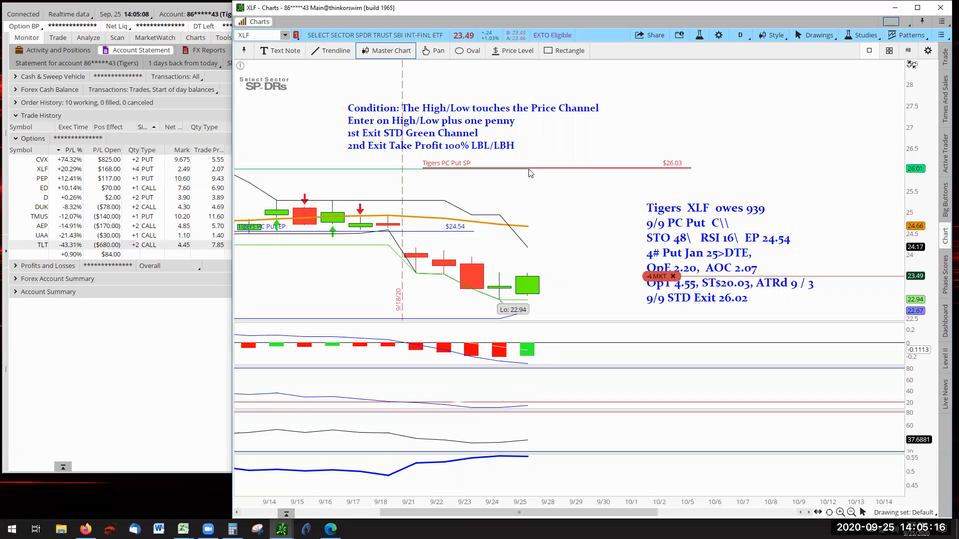
{"action": "mouse_move", "coordinate": [603, 280]}
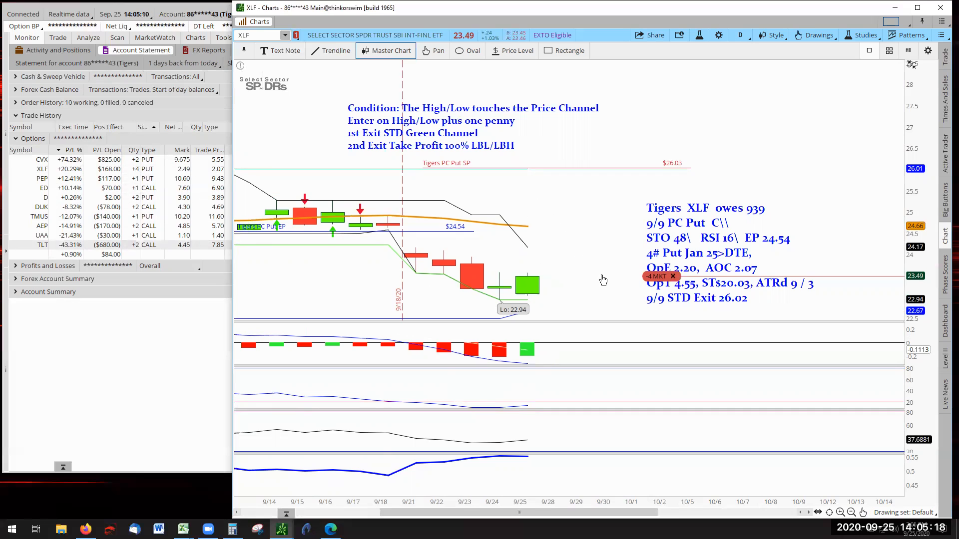
{"action": "mouse_move", "coordinate": [609, 256]}
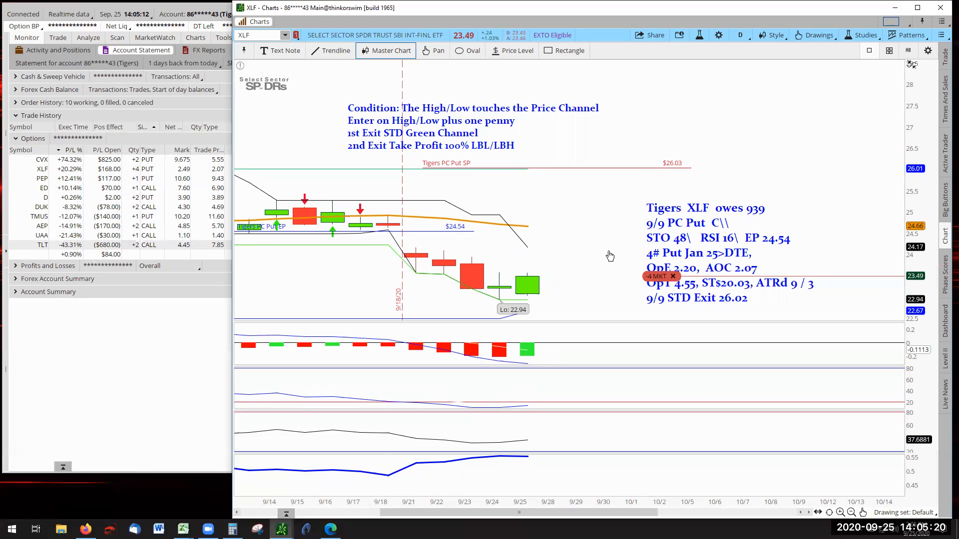
{"action": "mouse_move", "coordinate": [664, 498]}
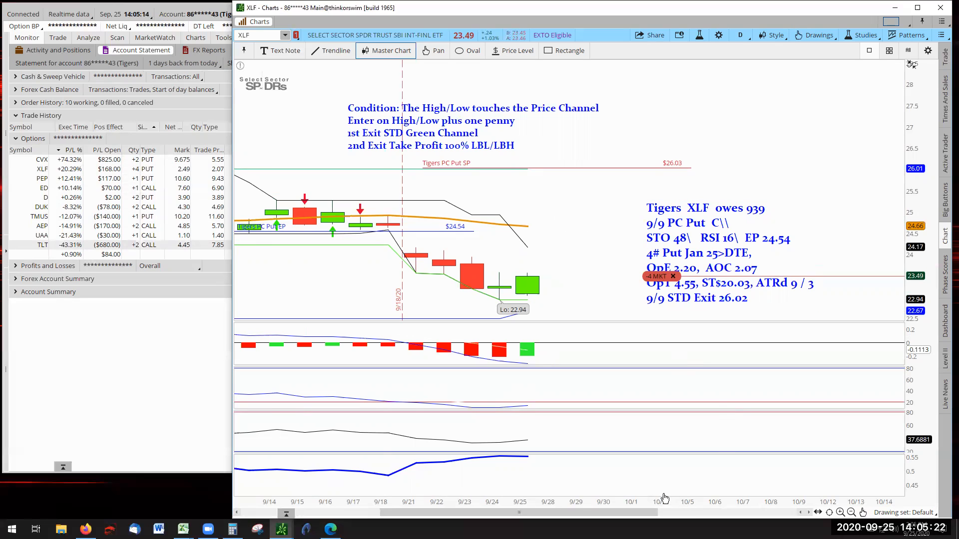
{"action": "mouse_move", "coordinate": [690, 503]}
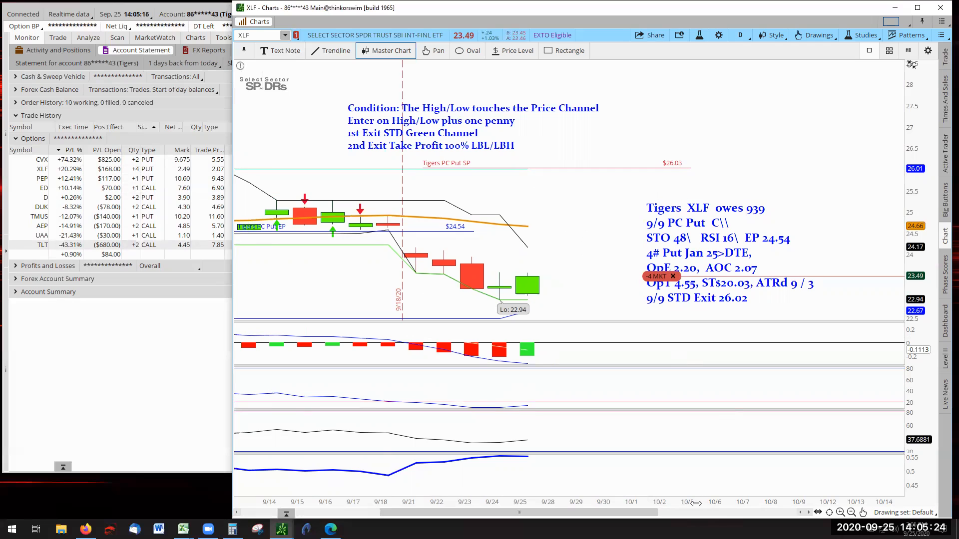
{"action": "mouse_move", "coordinate": [613, 275]}
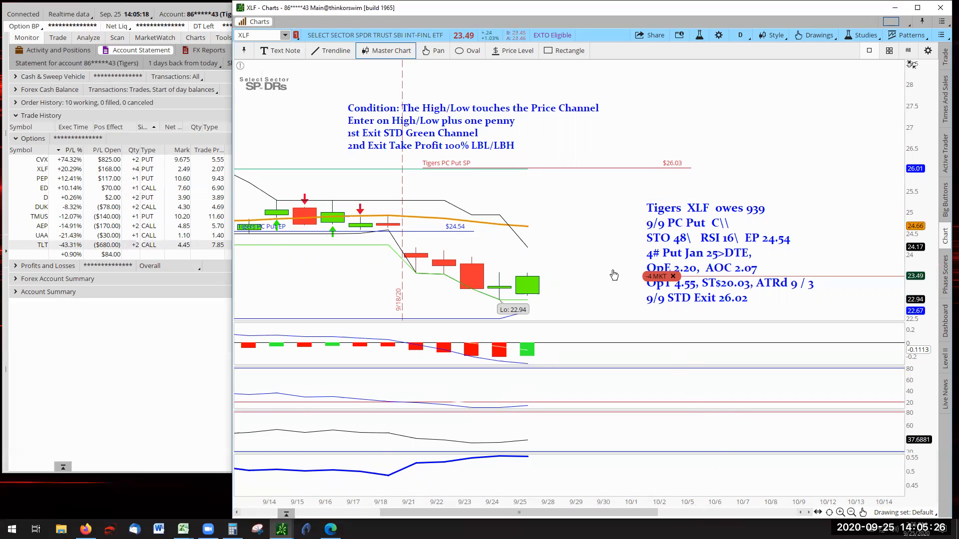
{"action": "mouse_move", "coordinate": [347, 171]}
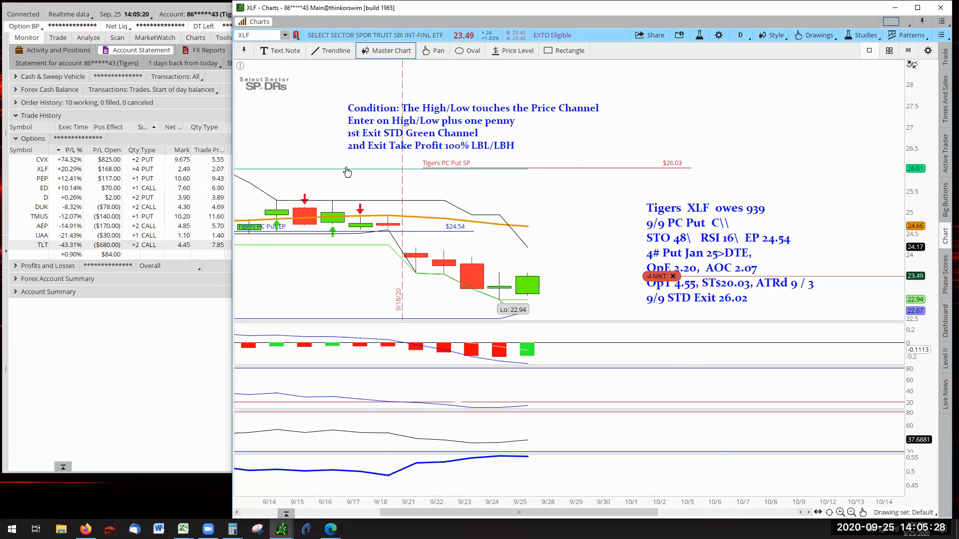
{"action": "mouse_move", "coordinate": [535, 216]}
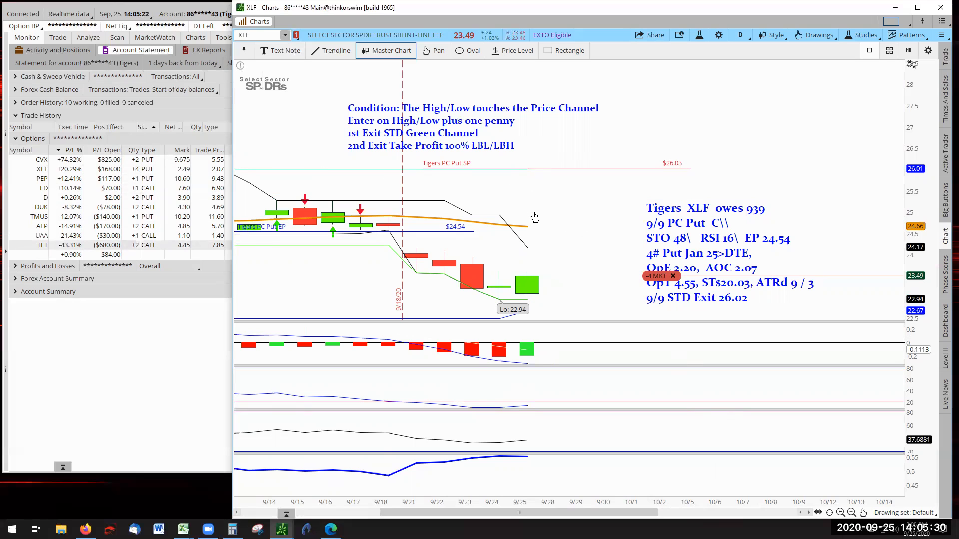
{"action": "mouse_move", "coordinate": [283, 50]}
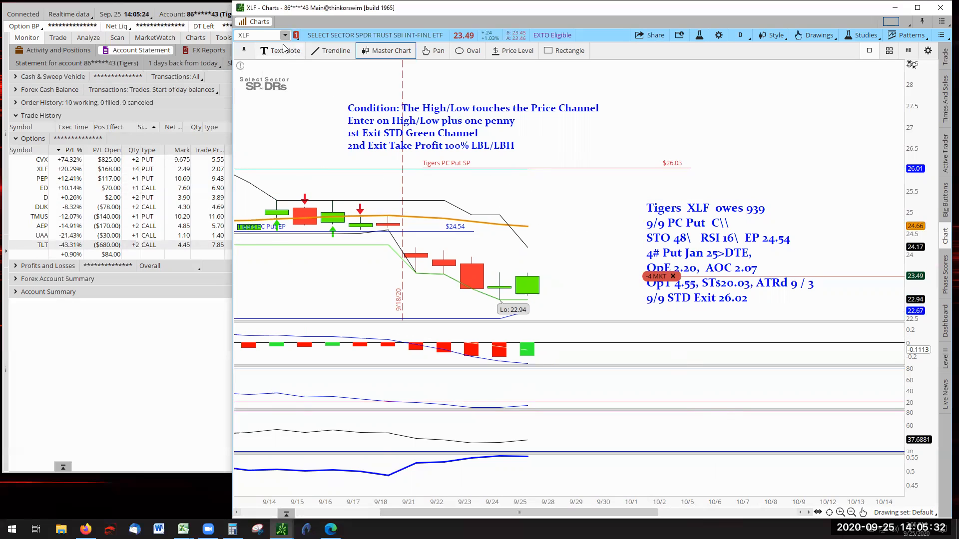
{"action": "mouse_move", "coordinate": [284, 37]}
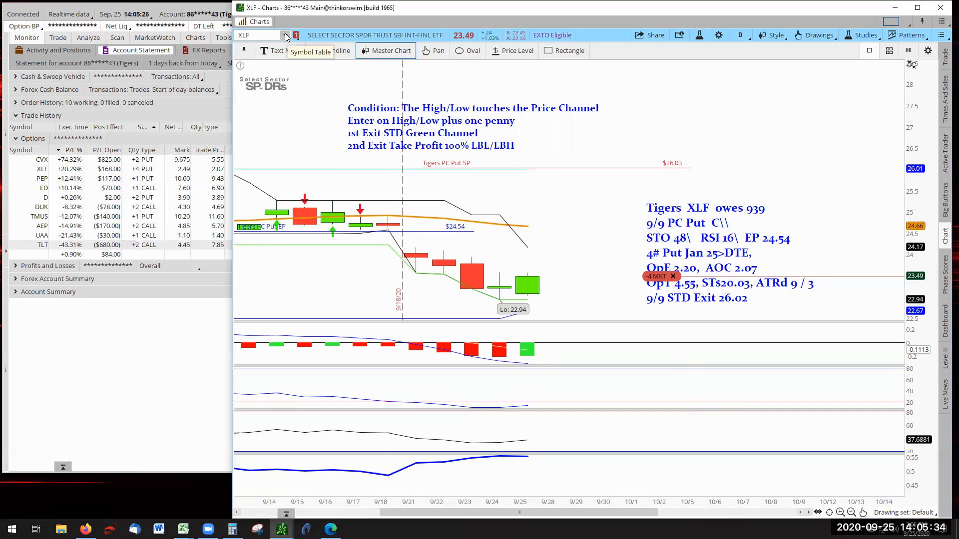
Open the Tigers position symbols list to pick PEP
{"action": "left_click", "coordinate": [284, 35]}
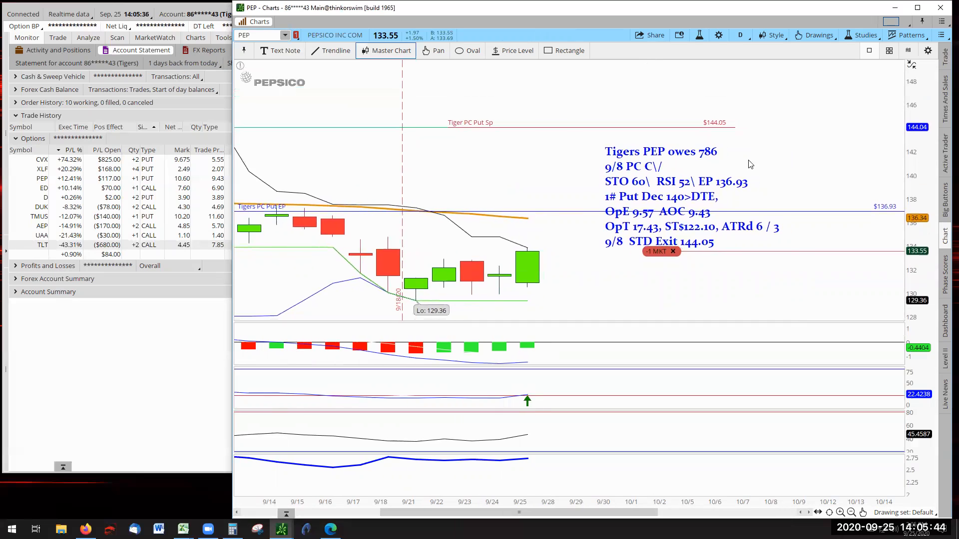
{"action": "mouse_move", "coordinate": [466, 152]}
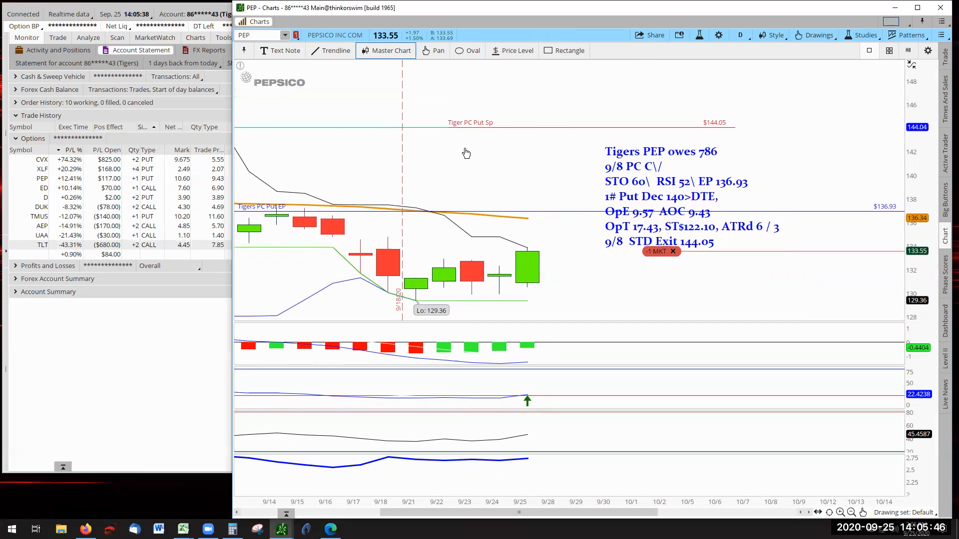
{"action": "mouse_move", "coordinate": [392, 138]}
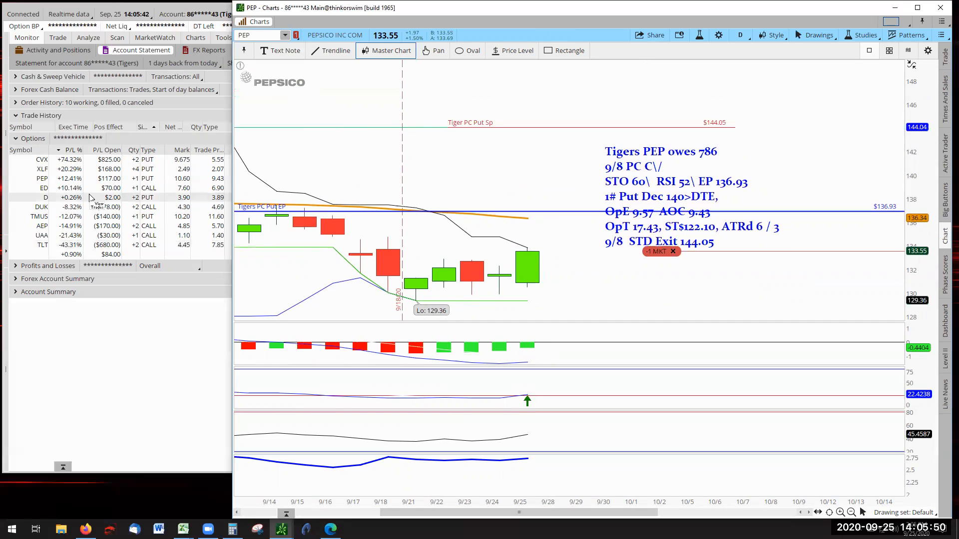
{"action": "mouse_move", "coordinate": [440, 314]}
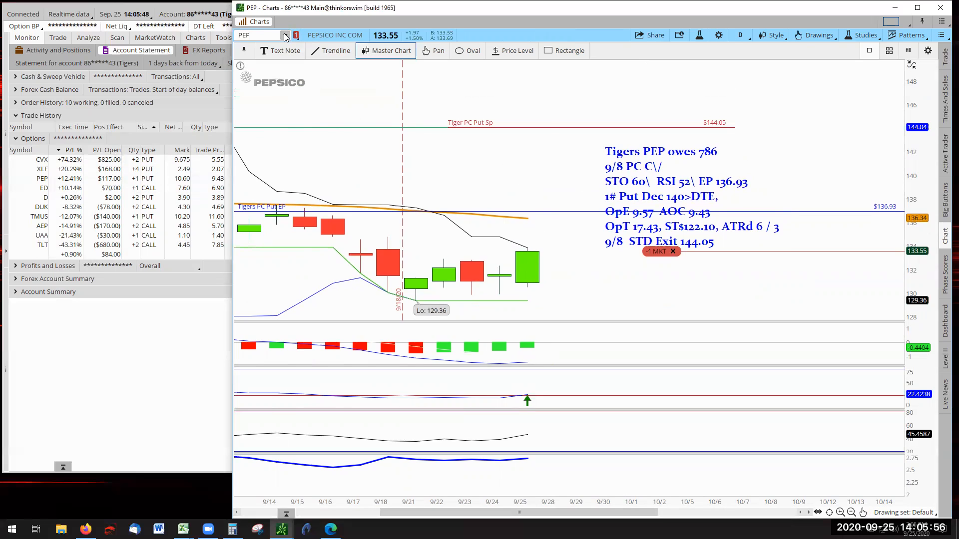
Chart ED with the Tigers call notes and 9/8 STD exit at 69.29
{"action": "left_click", "coordinate": [284, 35]}
{"action": "type", "text": "ED"}
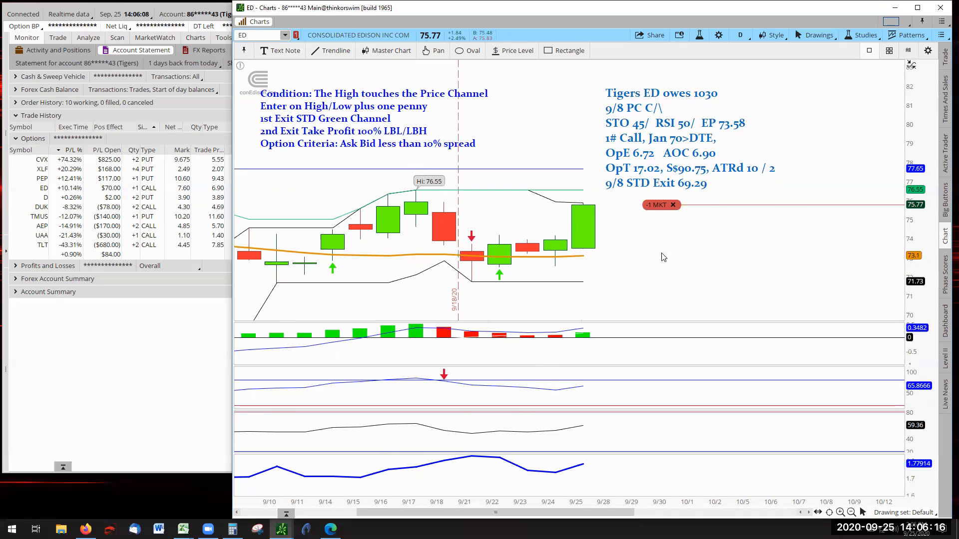
{"action": "mouse_move", "coordinate": [369, 363]}
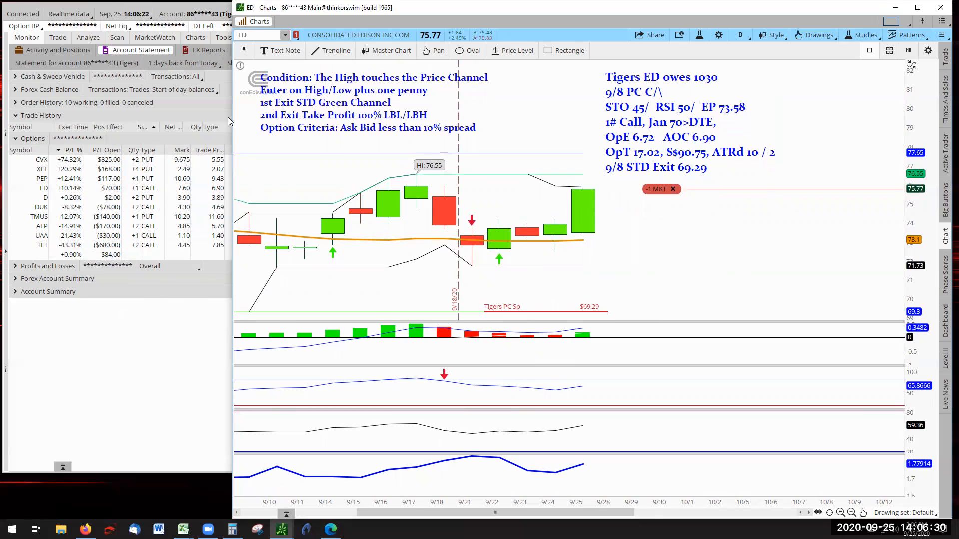
{"action": "left_click", "coordinate": [261, 35]}
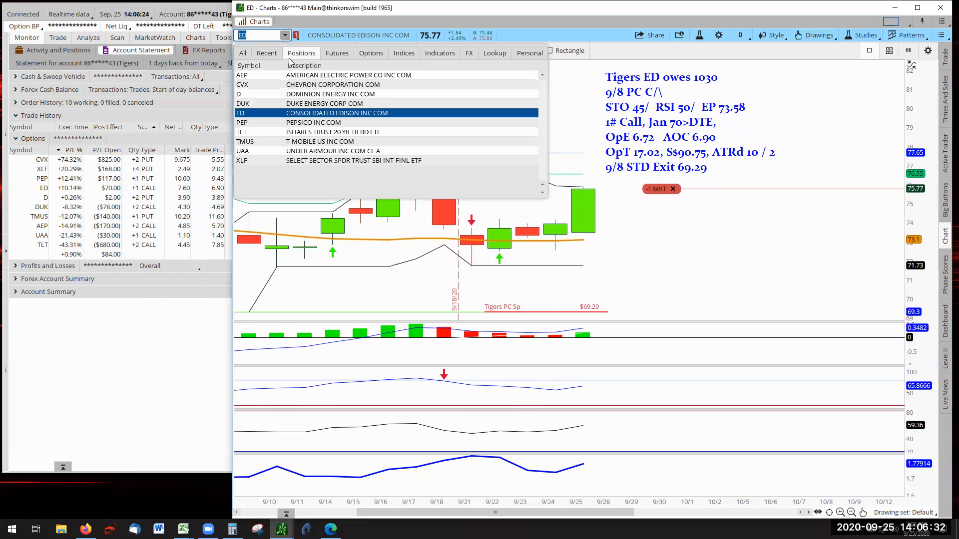
Chart Dominion (D) with its 82.51 exit, keep Tigers, and show the Tigers 5, Alphas 8 slide
{"action": "left_click", "coordinate": [243, 94]}
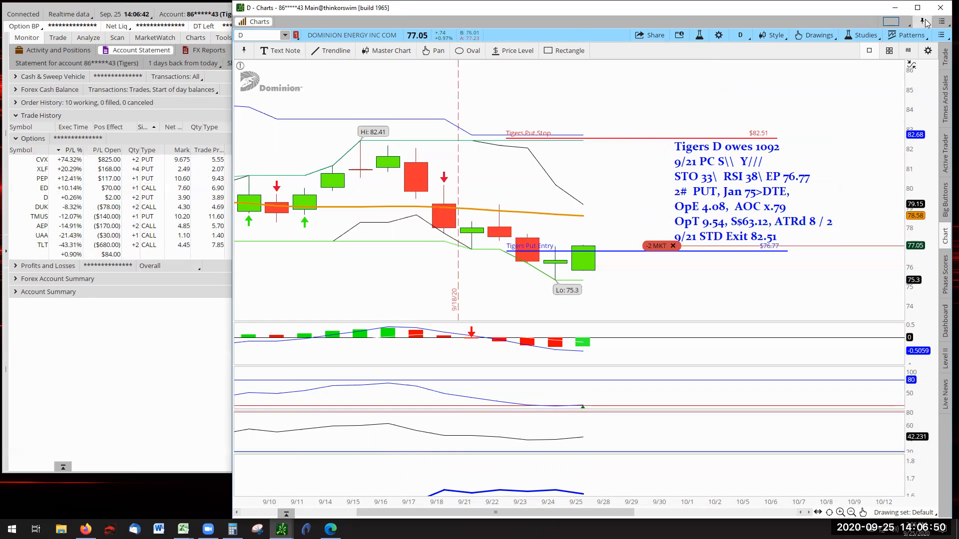
{"action": "left_click", "coordinate": [202, 13]}
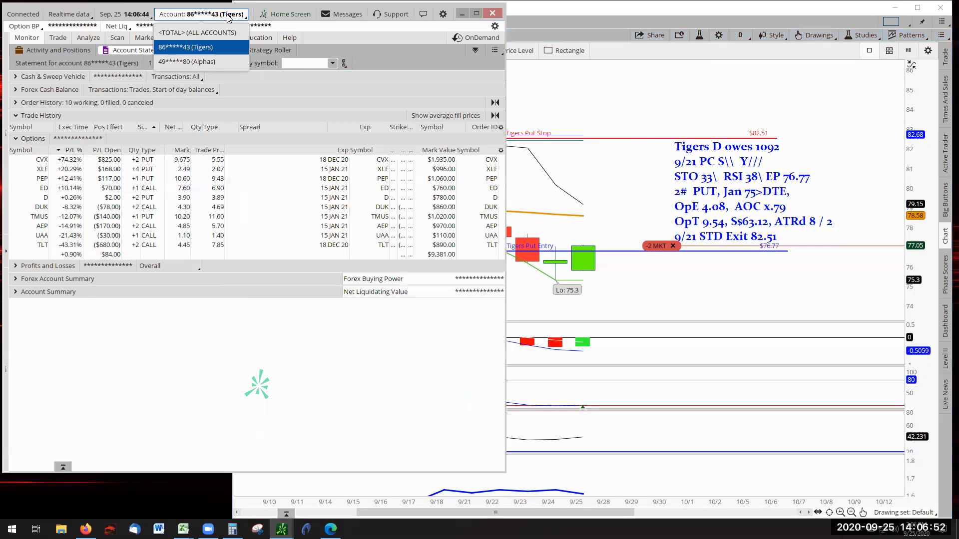
{"action": "left_click", "coordinate": [186, 47]}
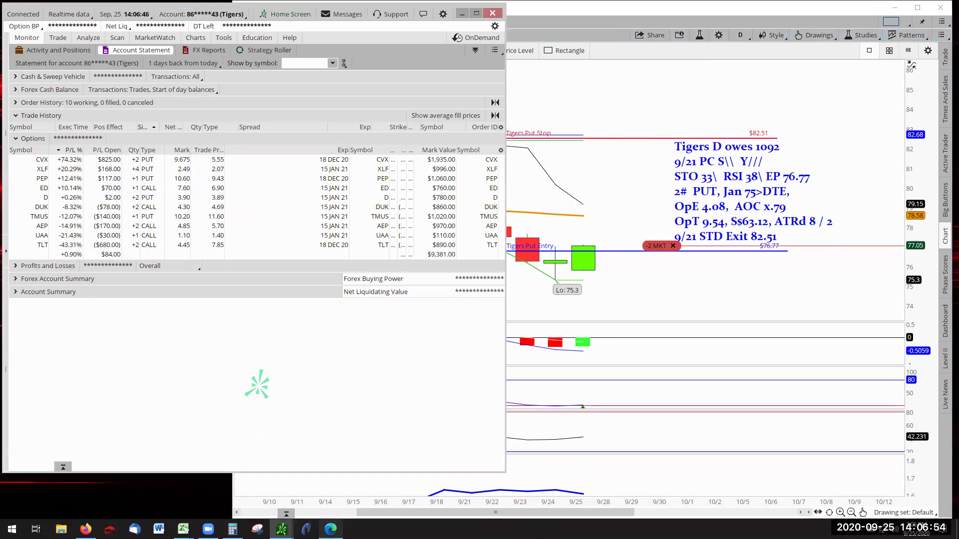
{"action": "left_click", "coordinate": [331, 529]}
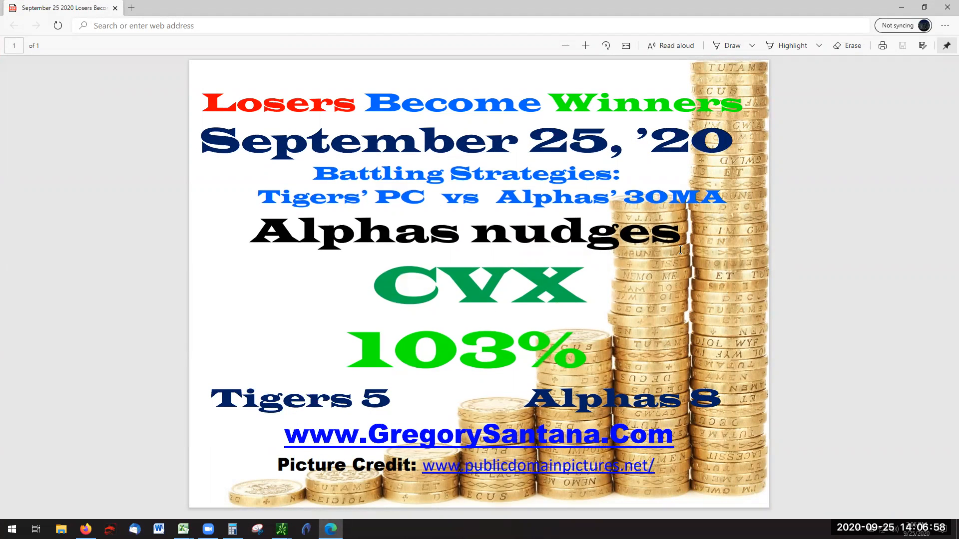
{"action": "mouse_move", "coordinate": [767, 9]}
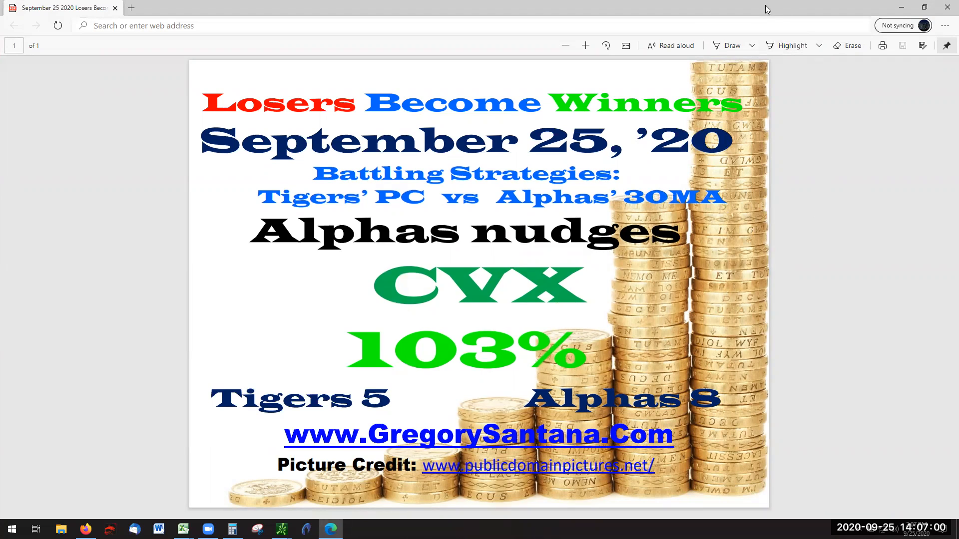